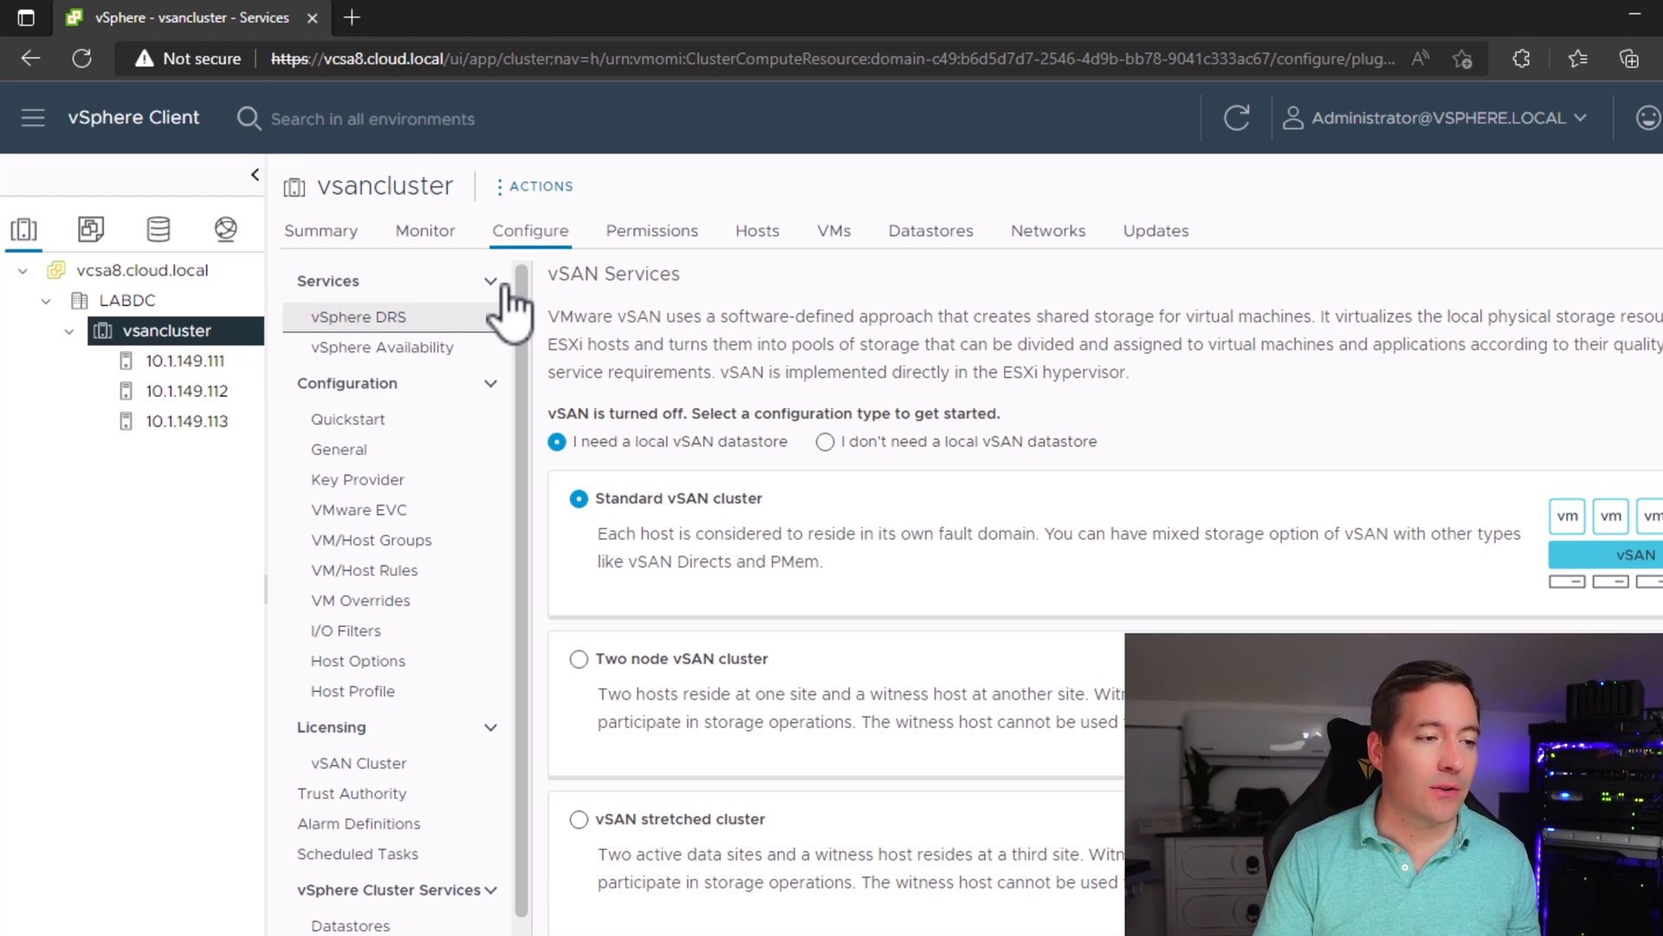
Step: Check the cluster's DRS settings, then launch the Standard vSAN cluster setup with ESA enabled
click(360, 316)
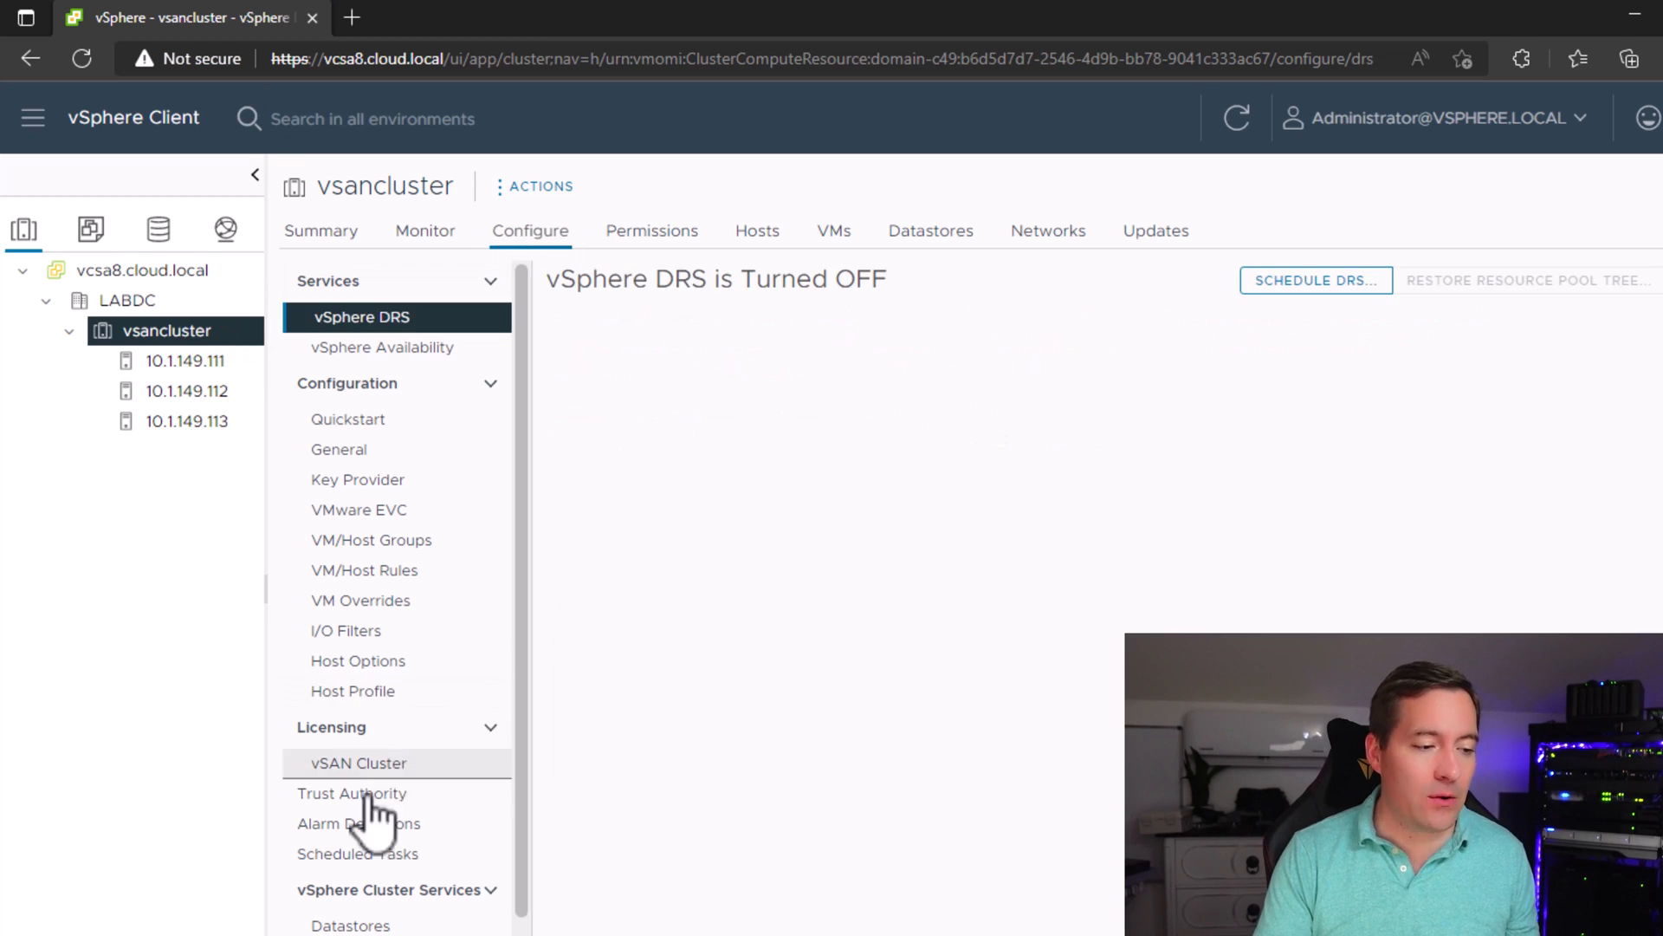
scroll(down, 3)
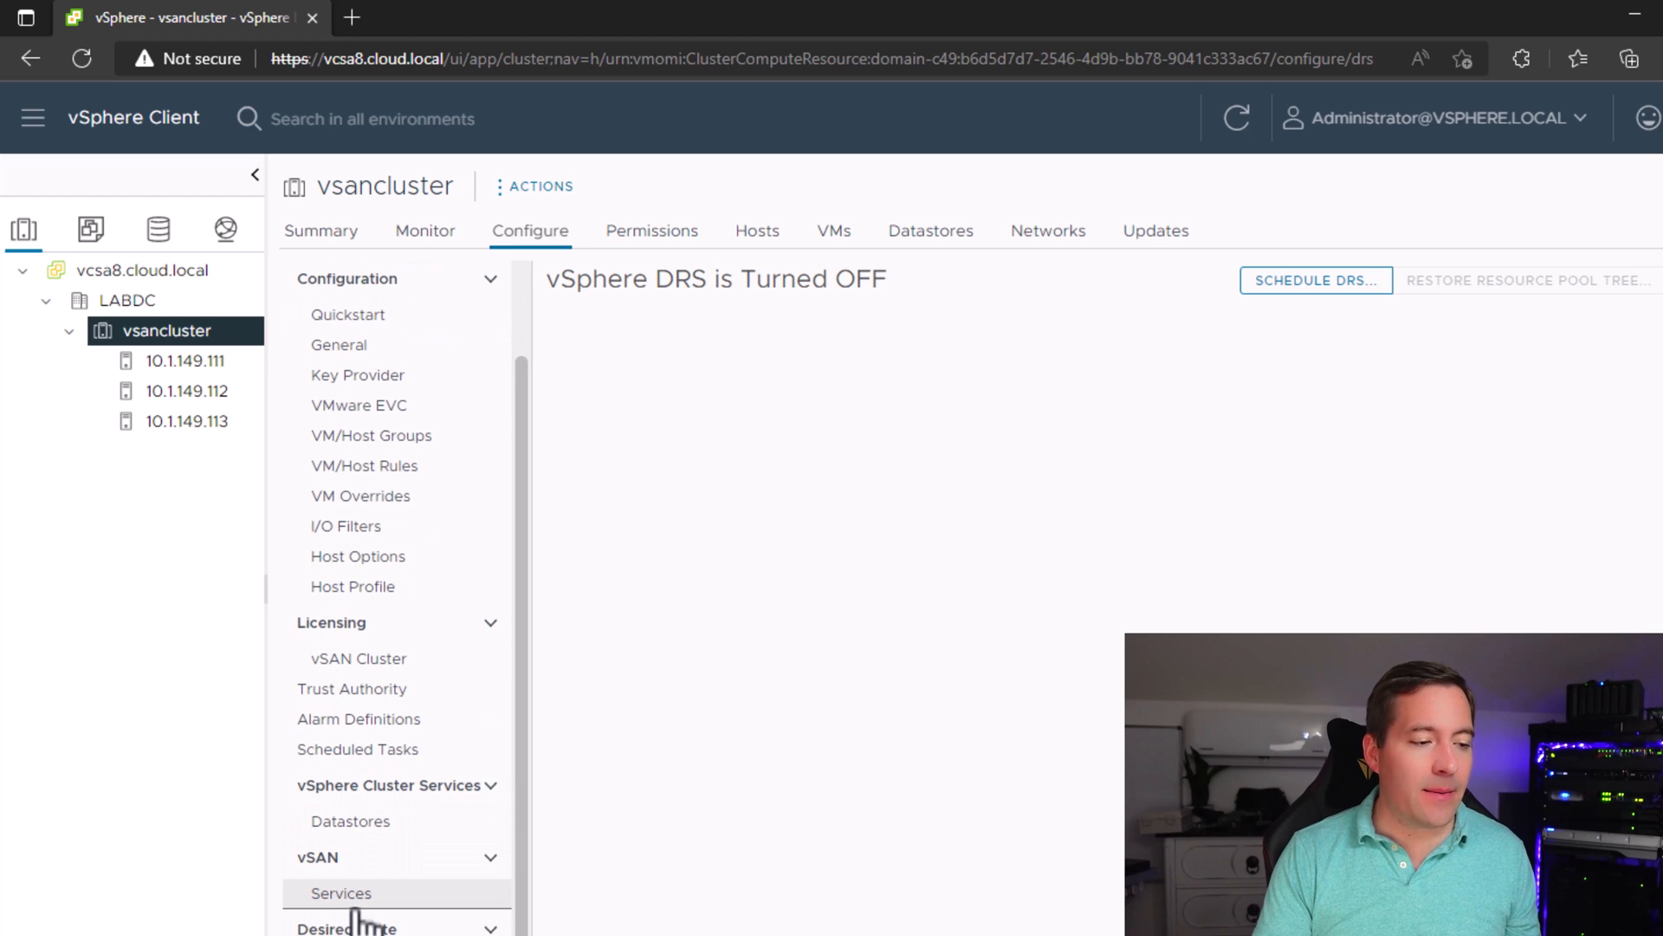
click(341, 893)
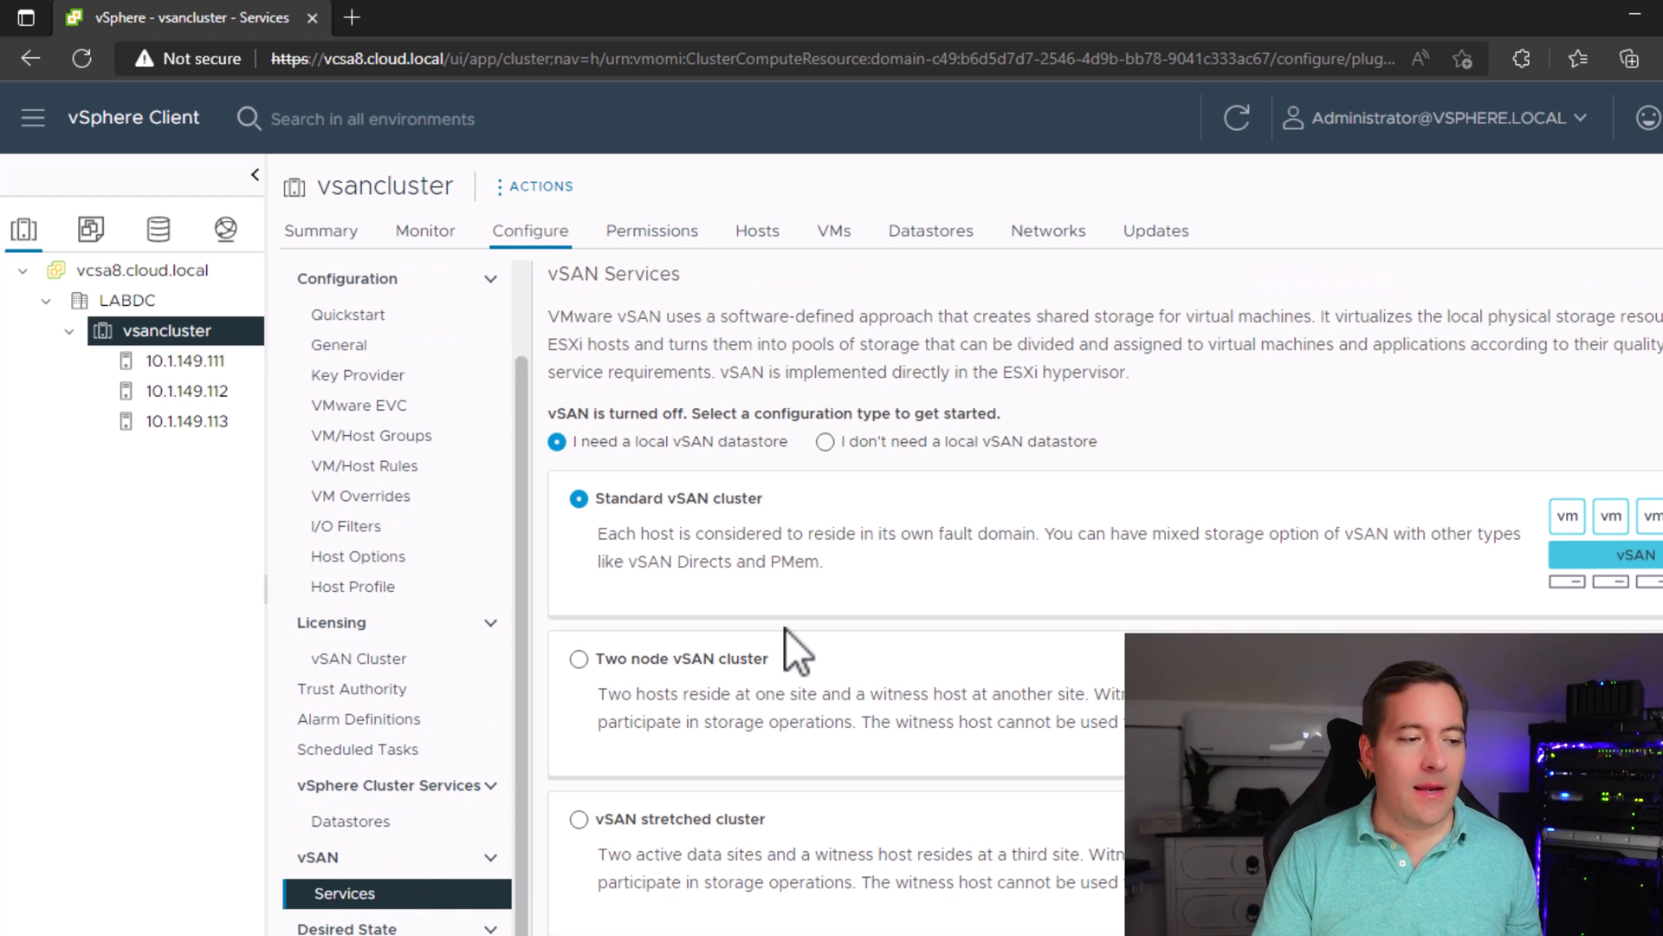
mouse_move(817, 488)
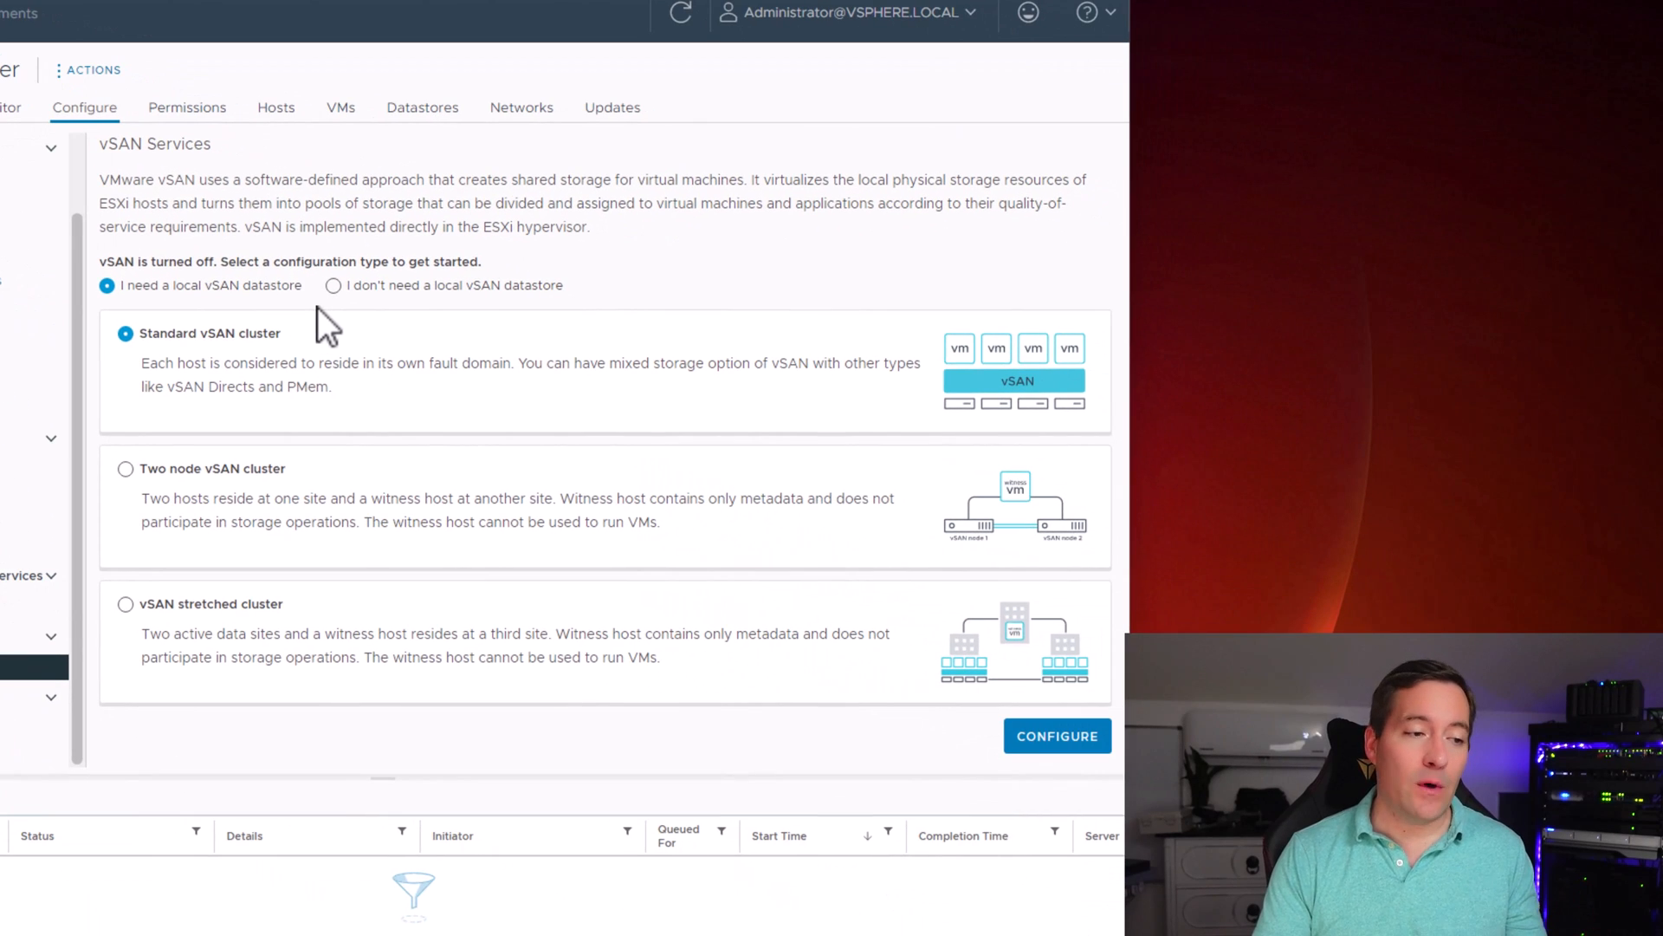
mouse_move(169, 297)
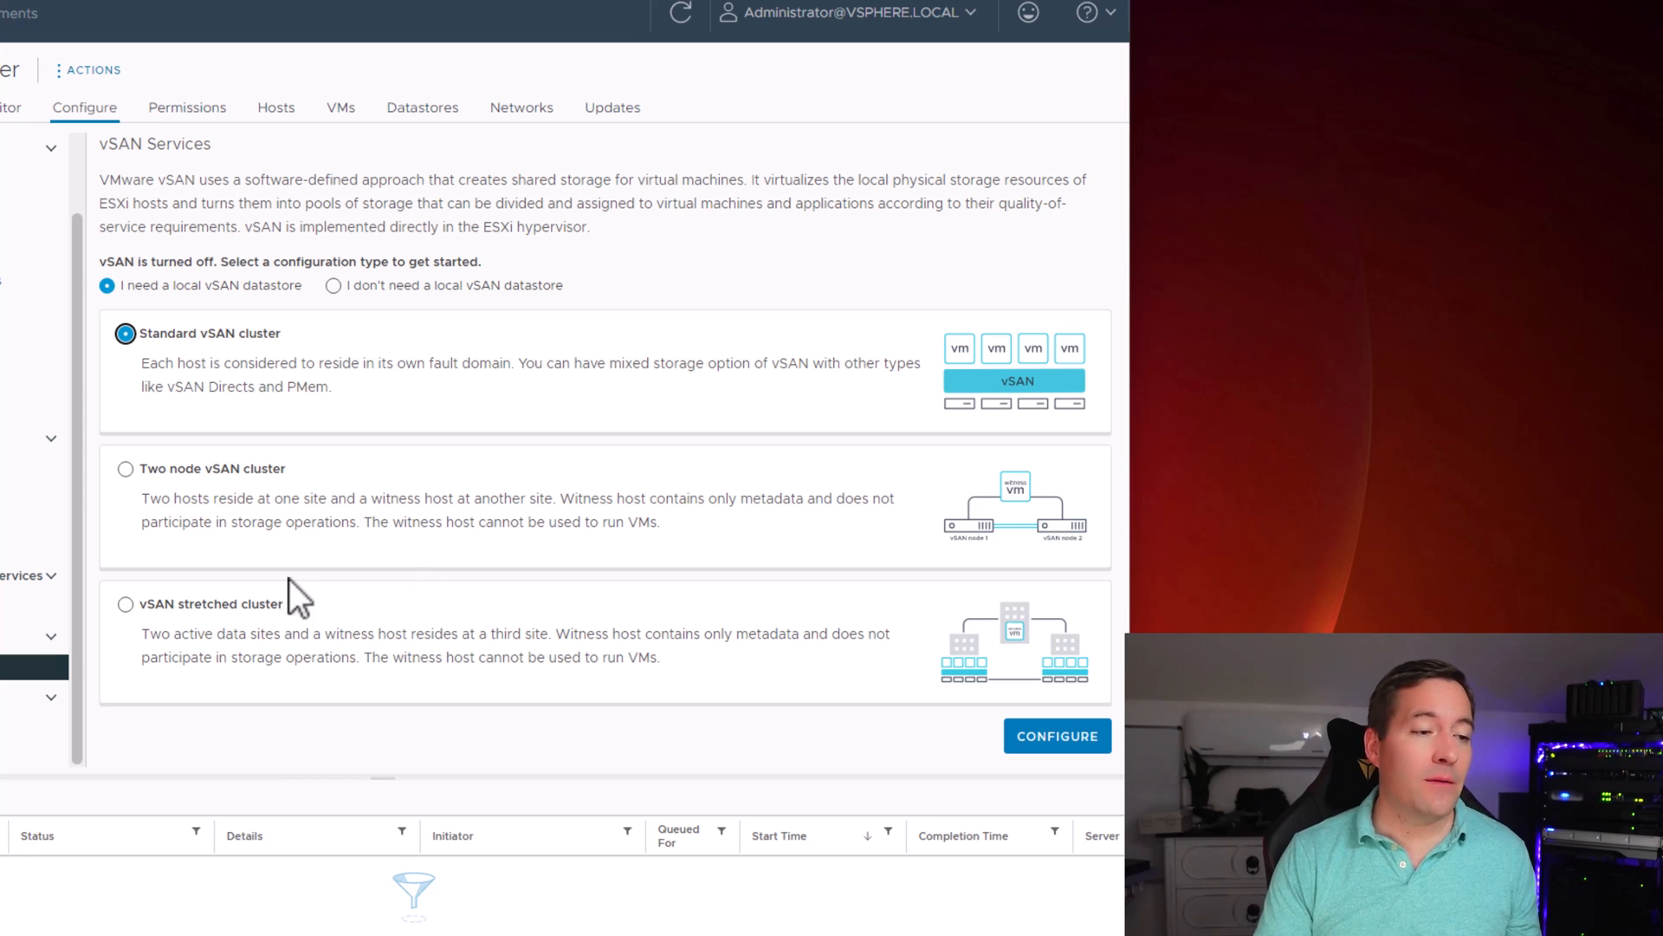
mouse_move(292, 578)
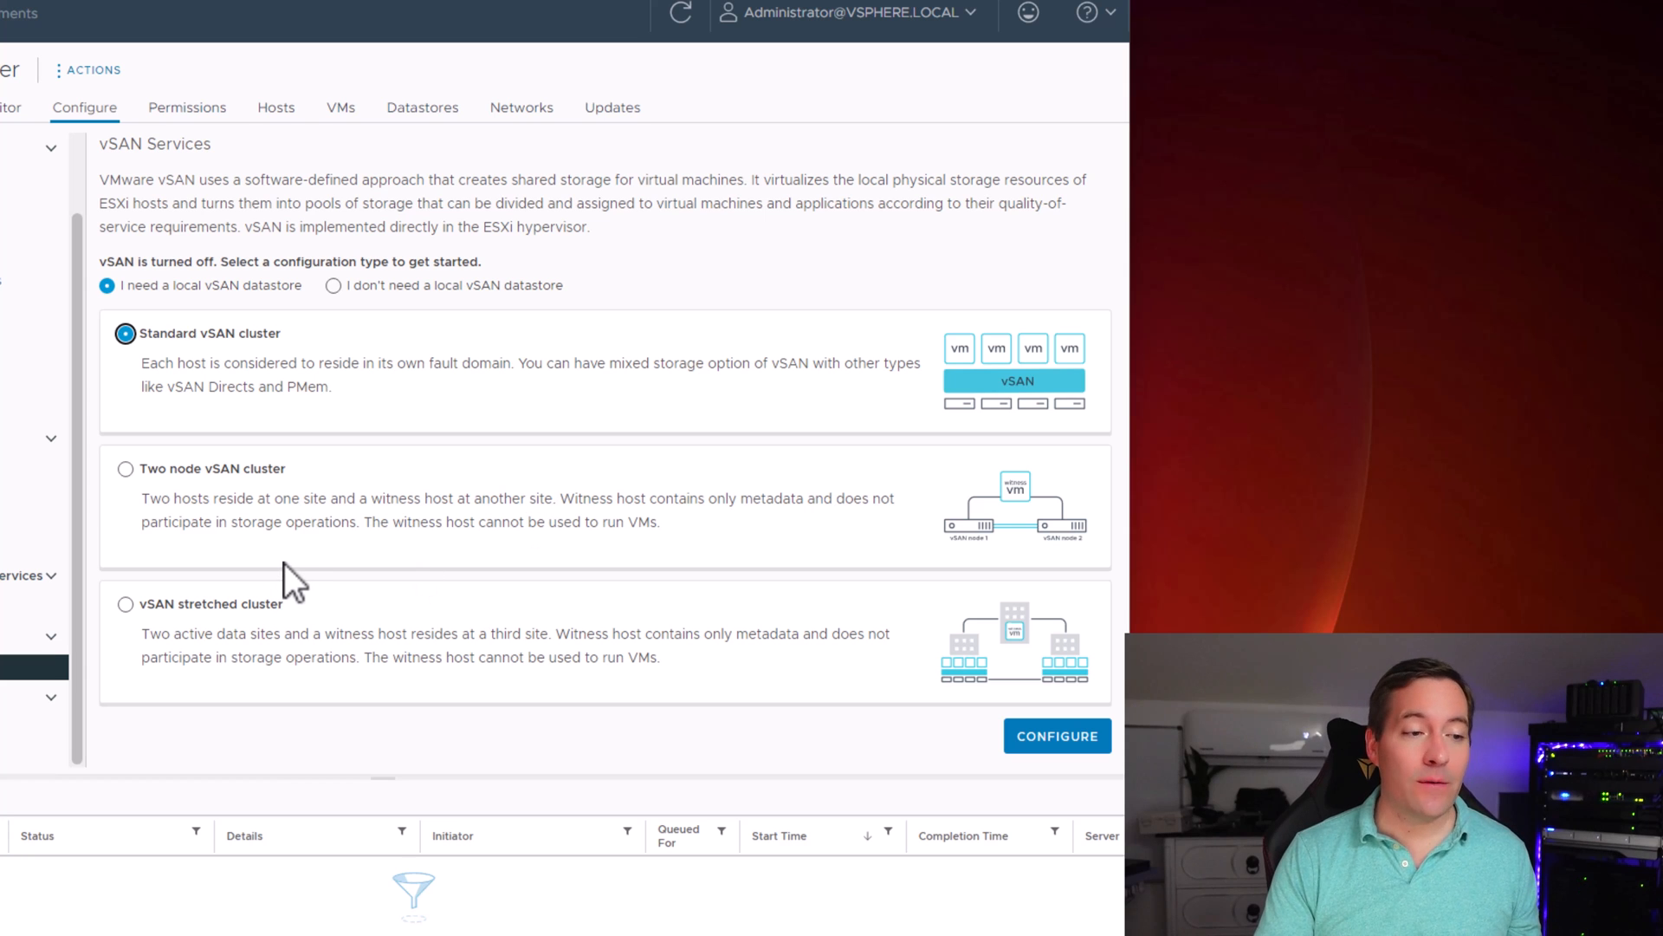
mouse_move(1050, 742)
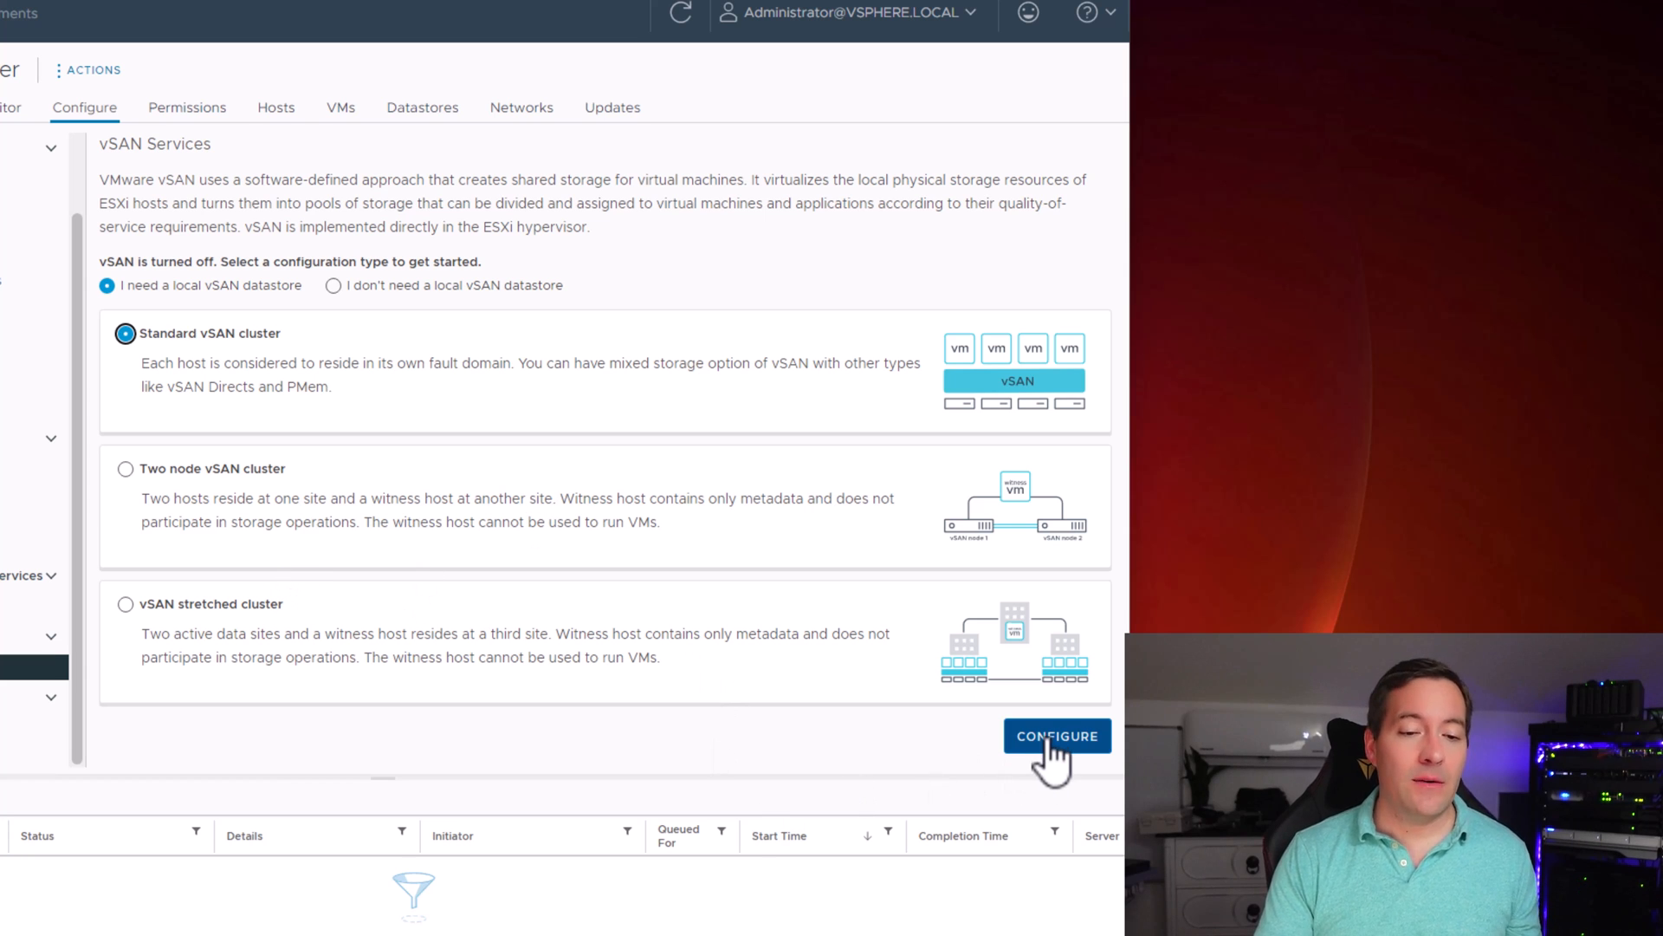
click(1057, 737)
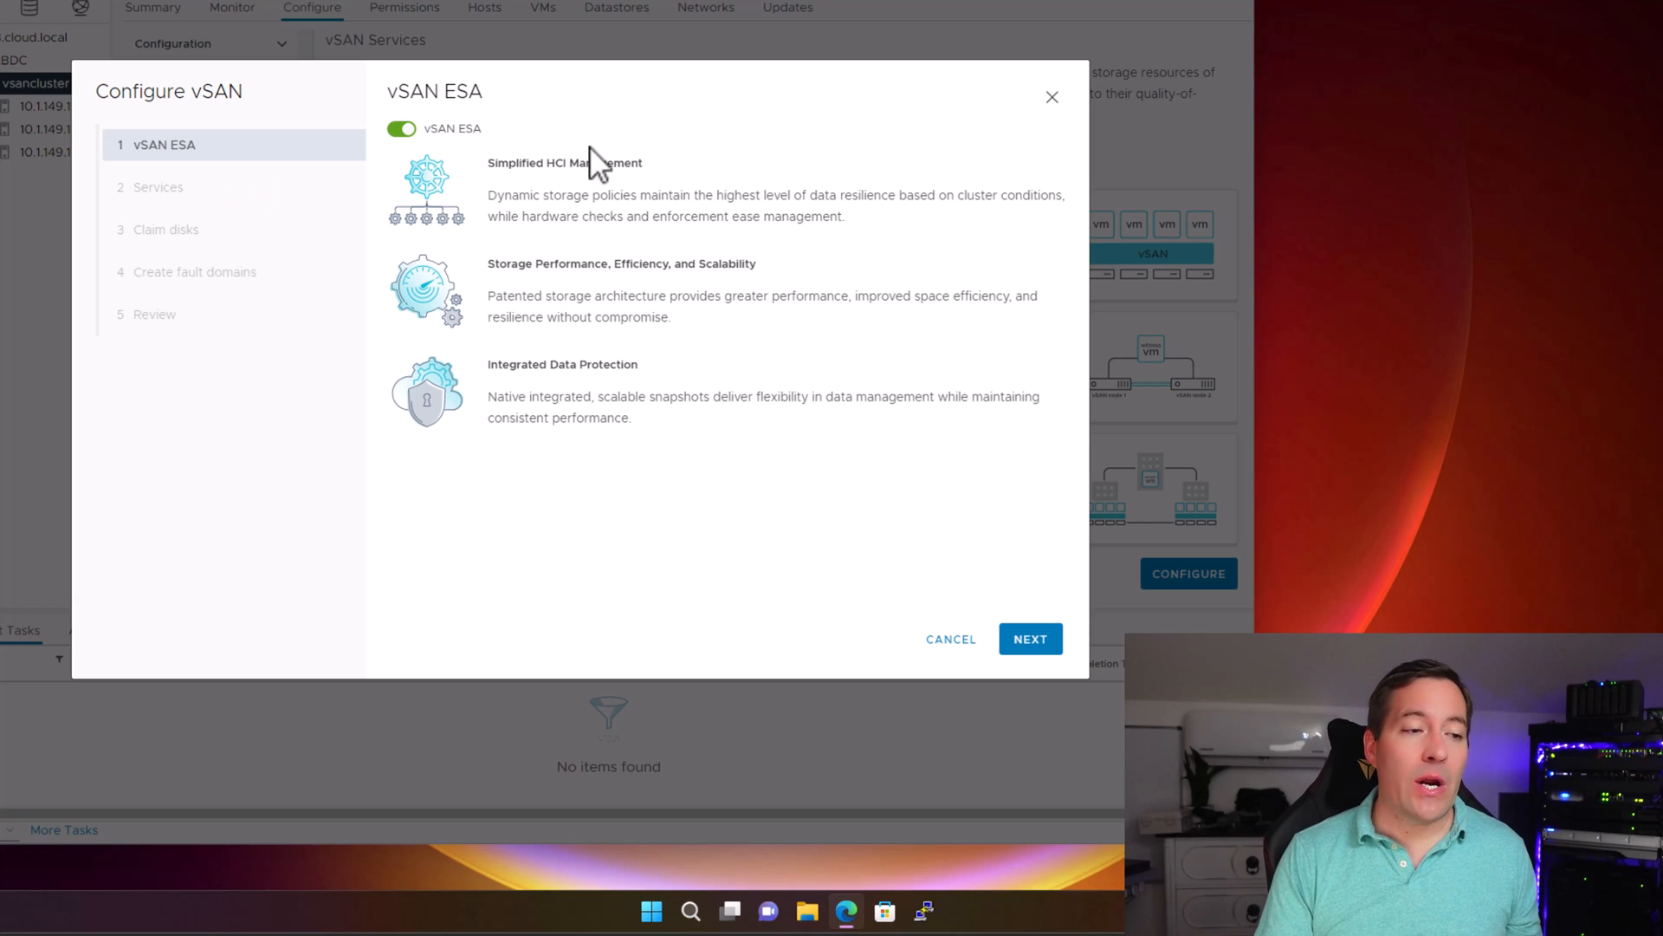
mouse_move(714, 9)
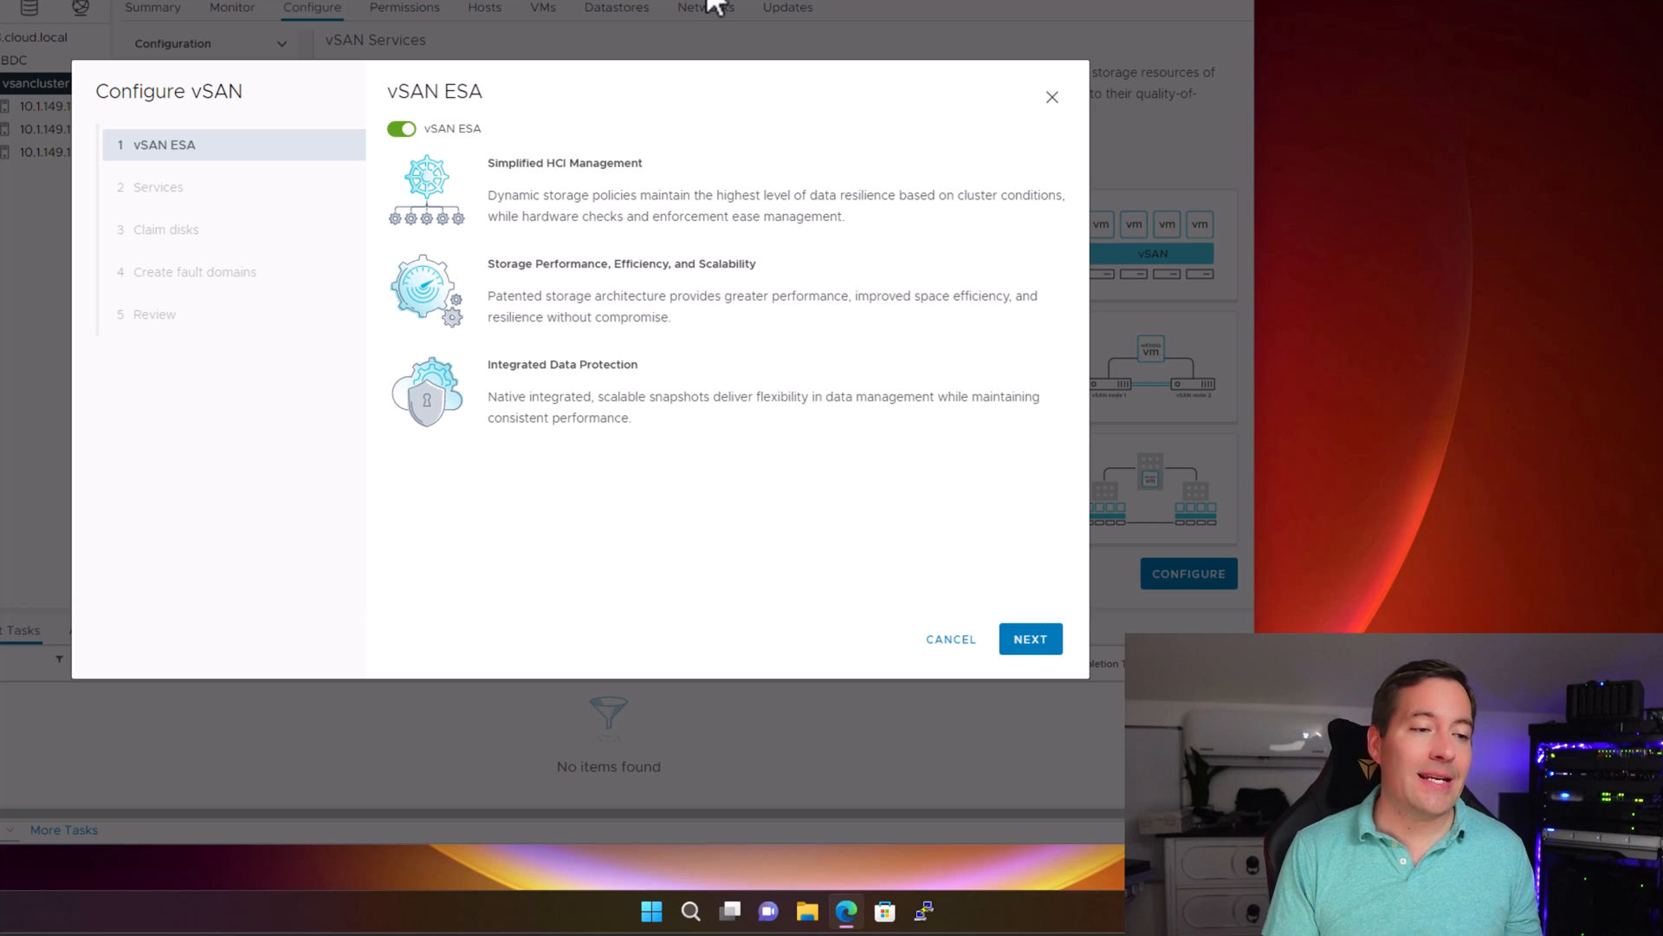
Step: Advance past the vSAN ESA step to the Services step
click(1029, 639)
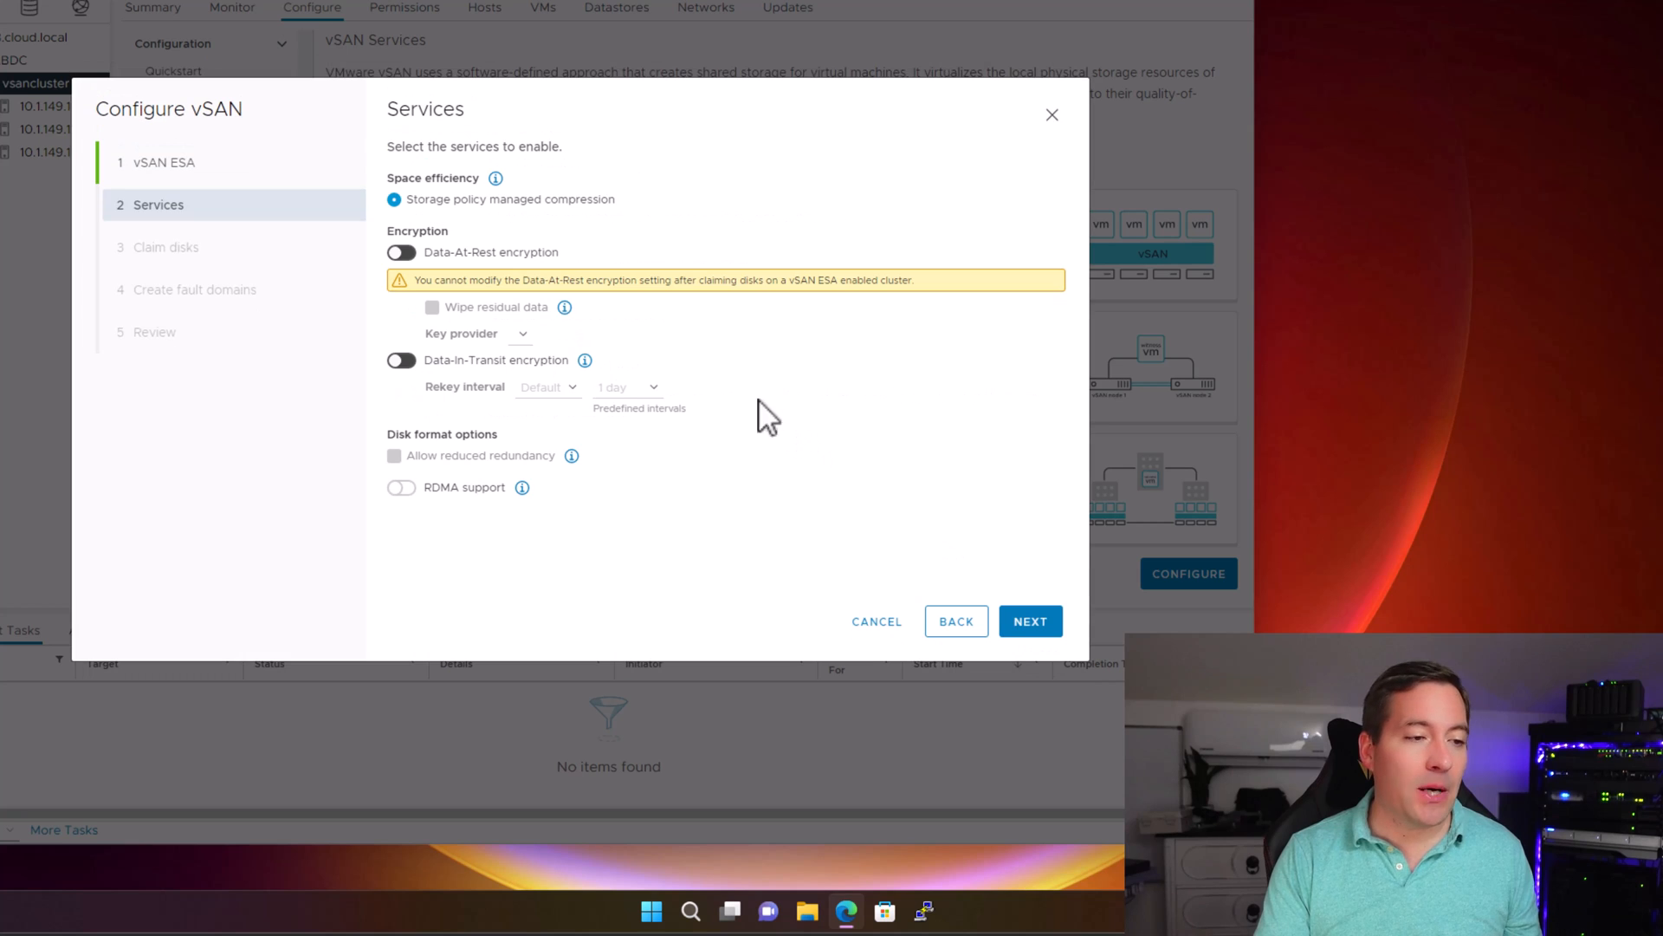
mouse_move(843, 176)
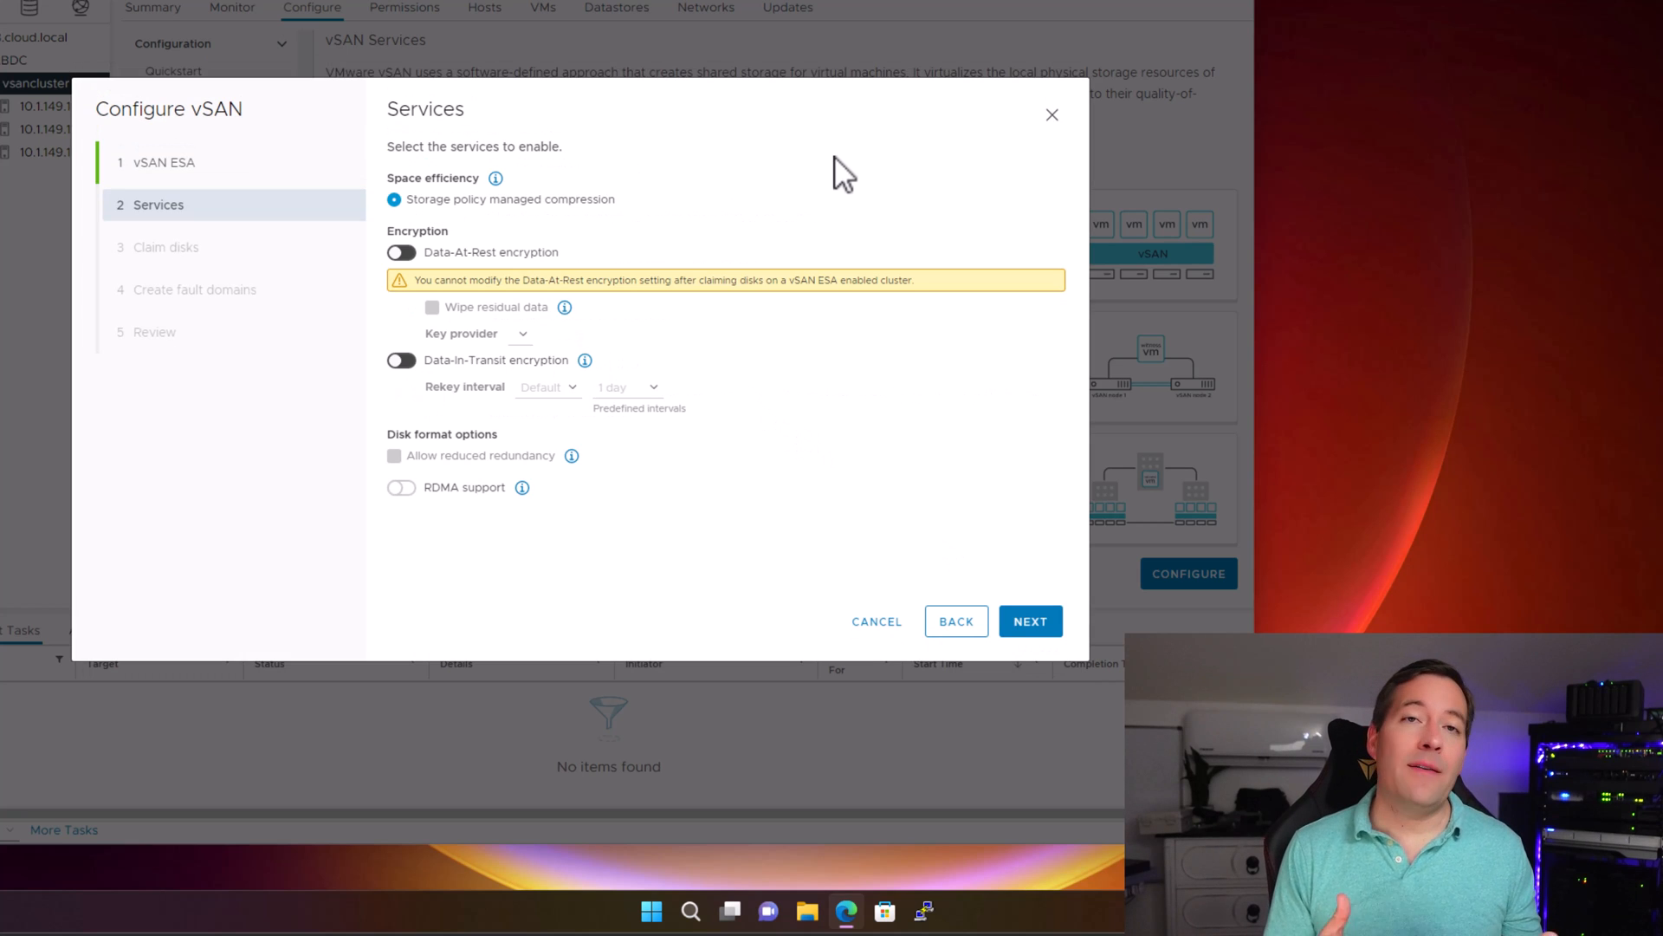
mouse_move(658, 207)
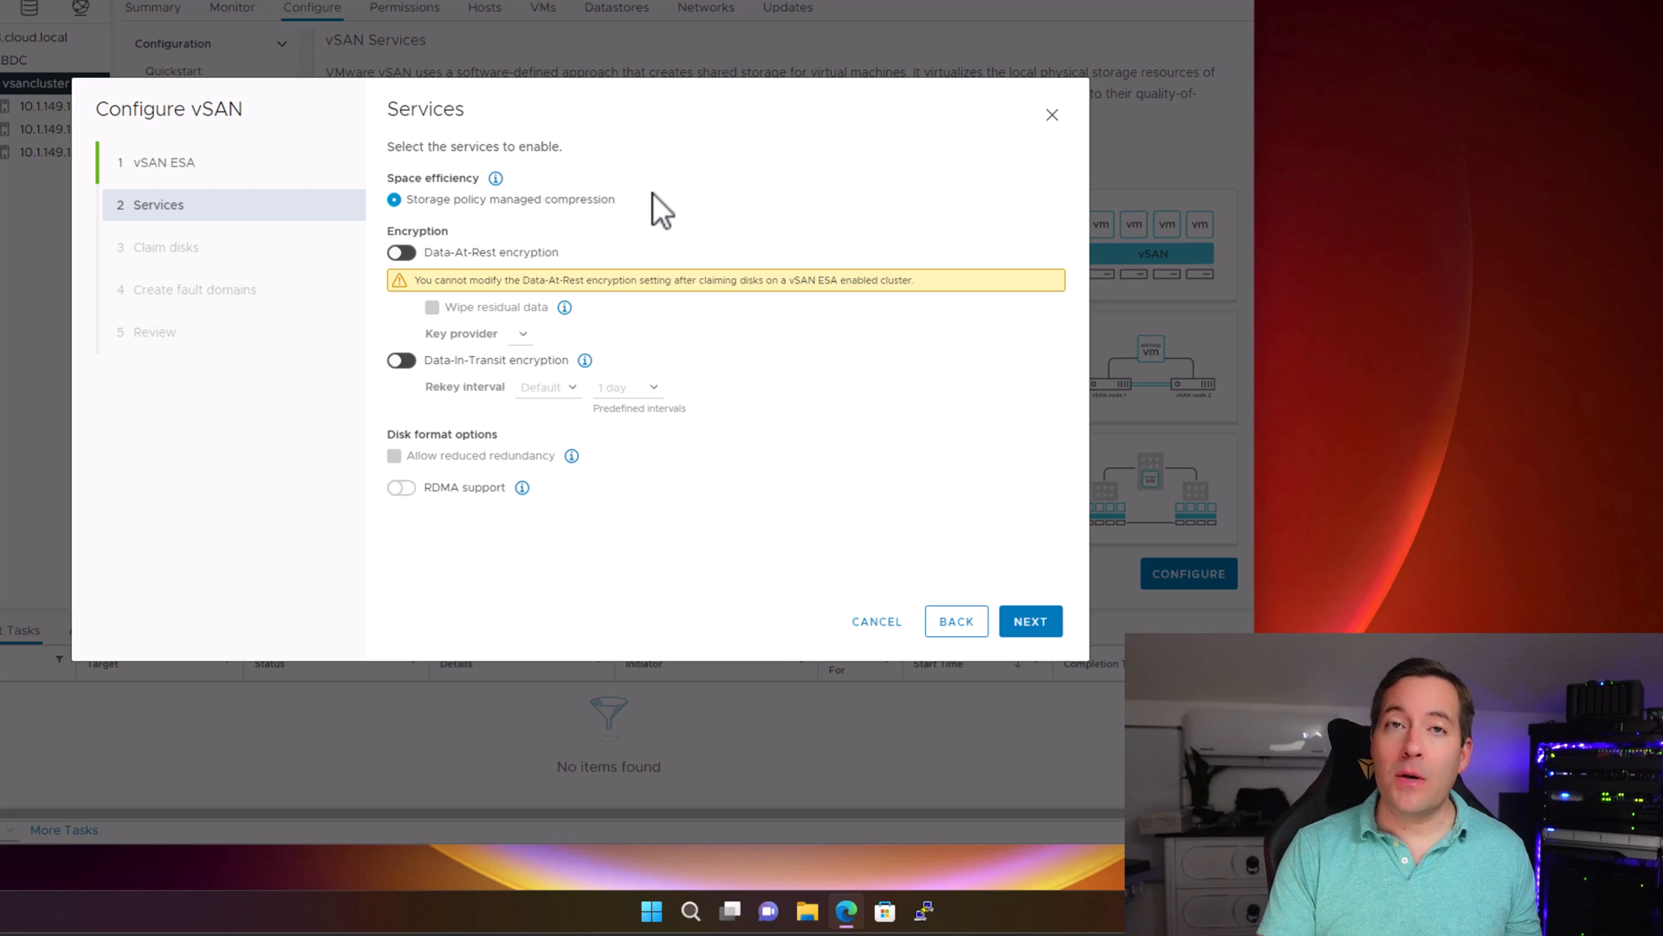
mouse_move(507, 281)
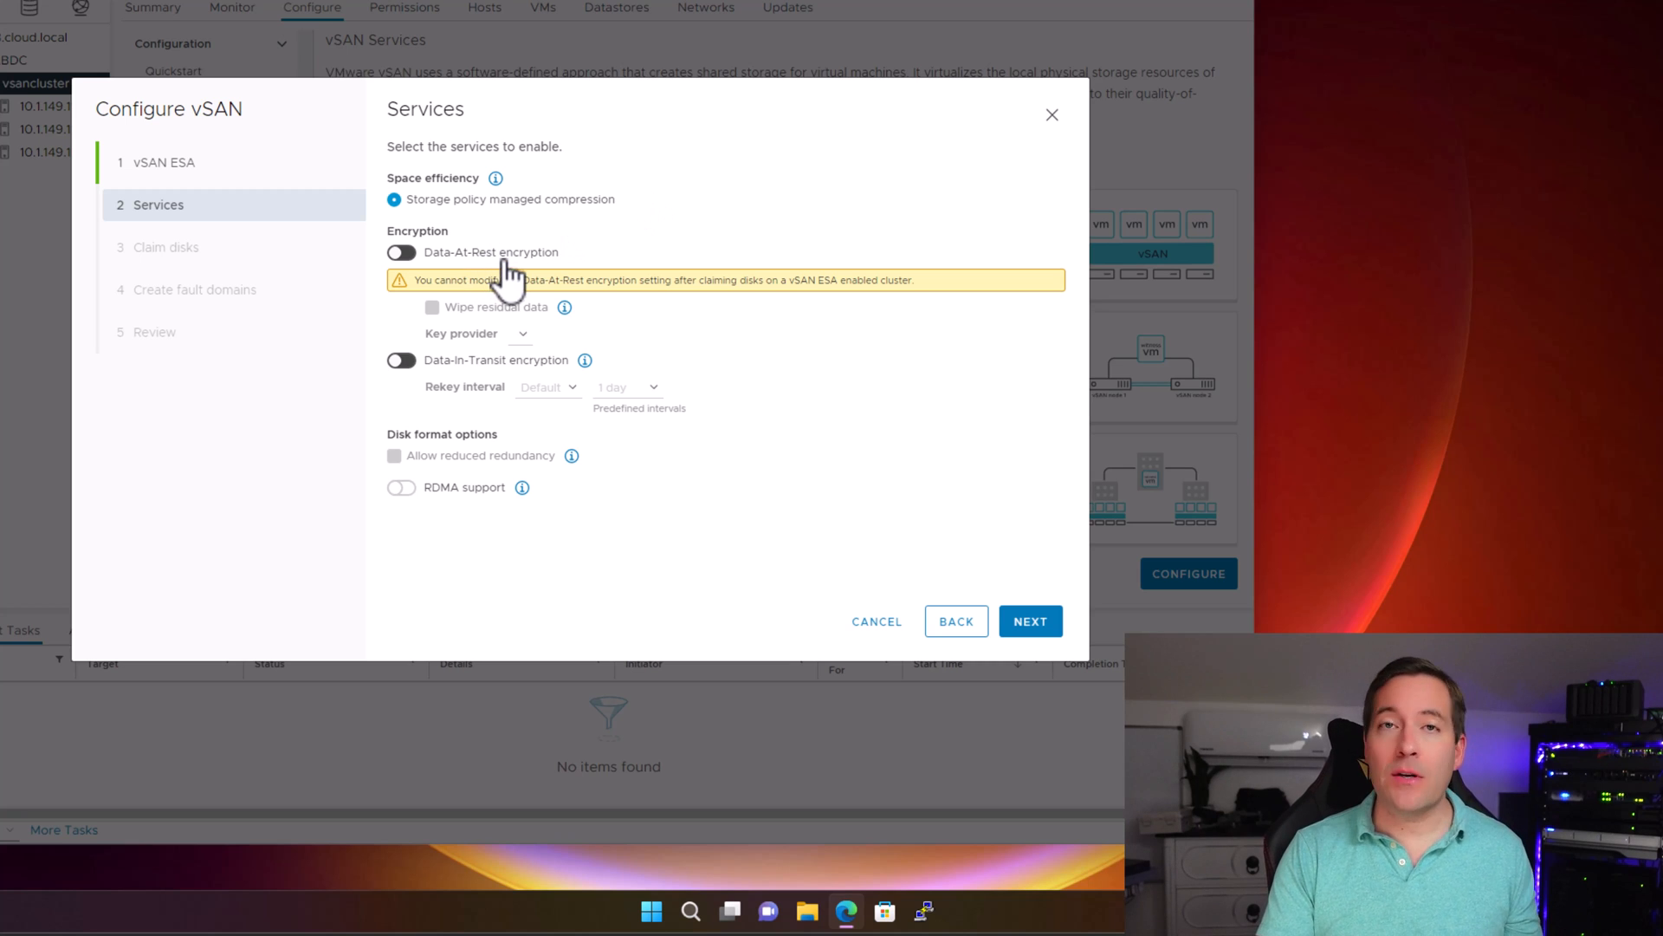
mouse_move(507, 374)
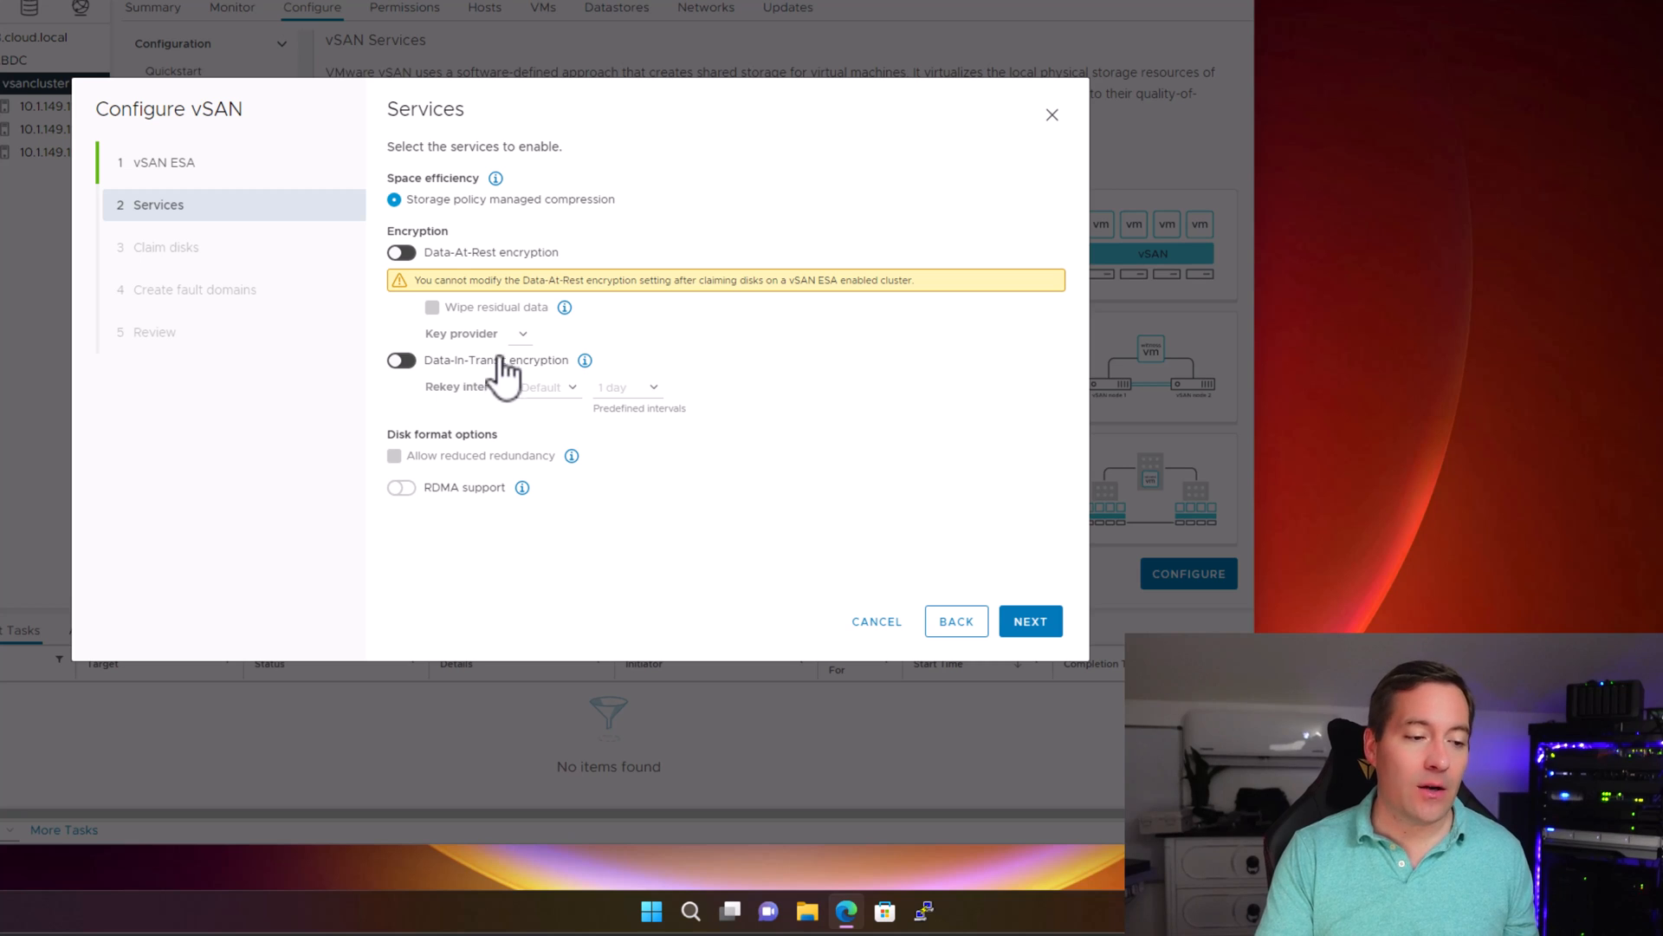
mouse_move(1029, 620)
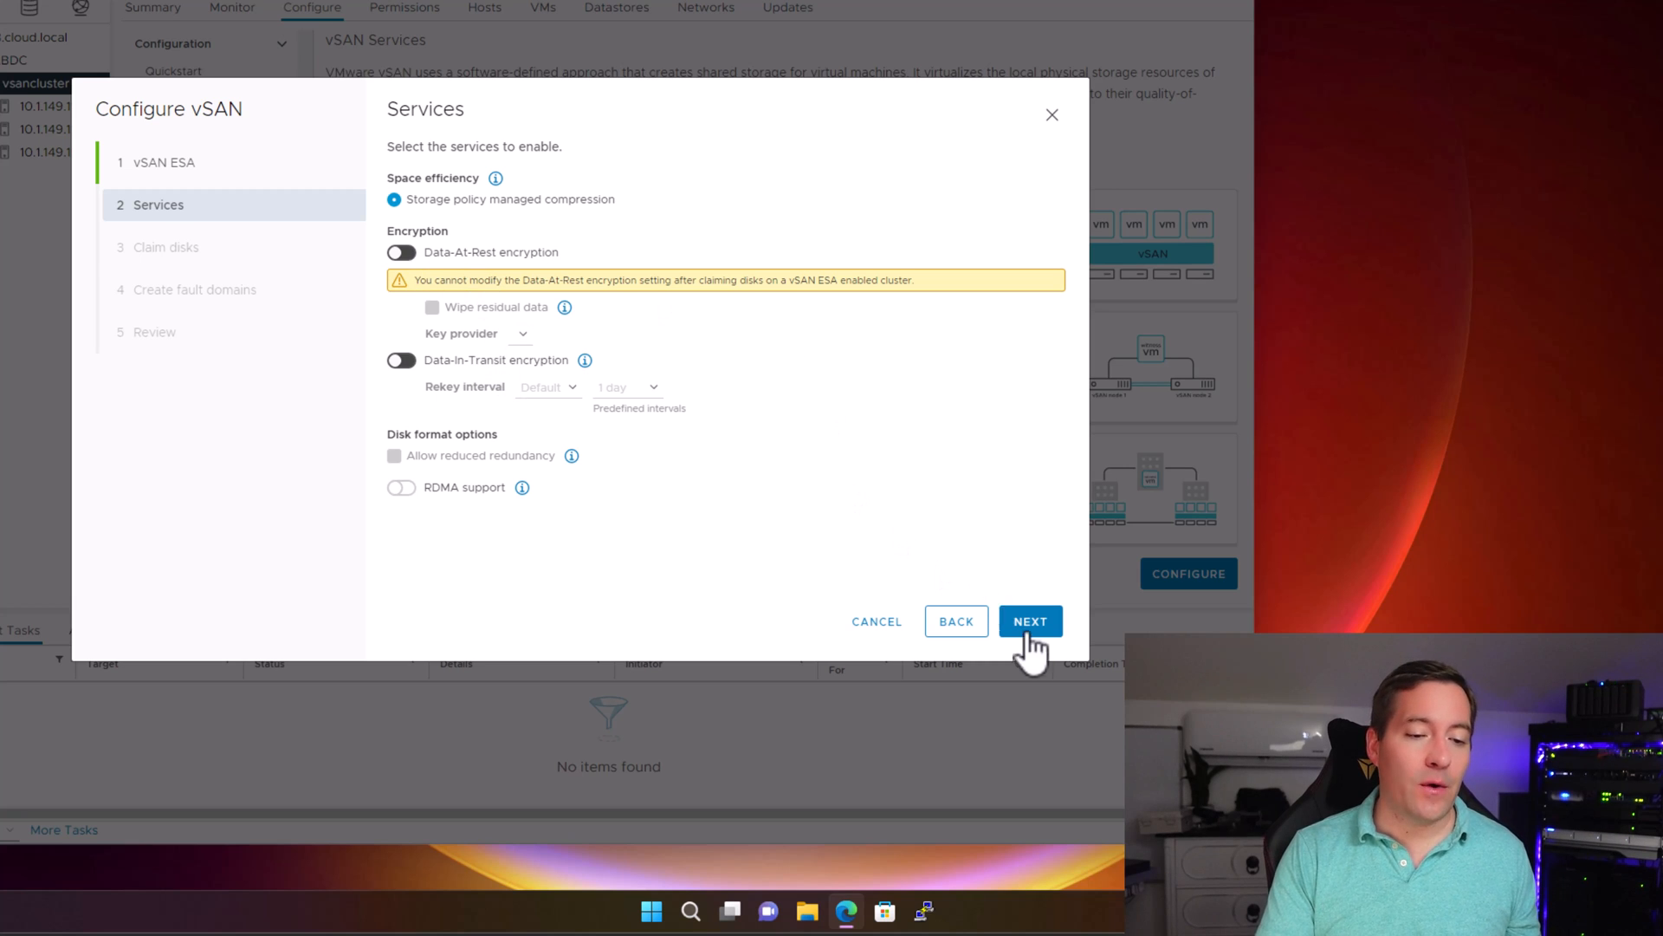
Step: Keep the default services and claim each host's 100 GB disk, totalling 300 GB
click(1028, 621)
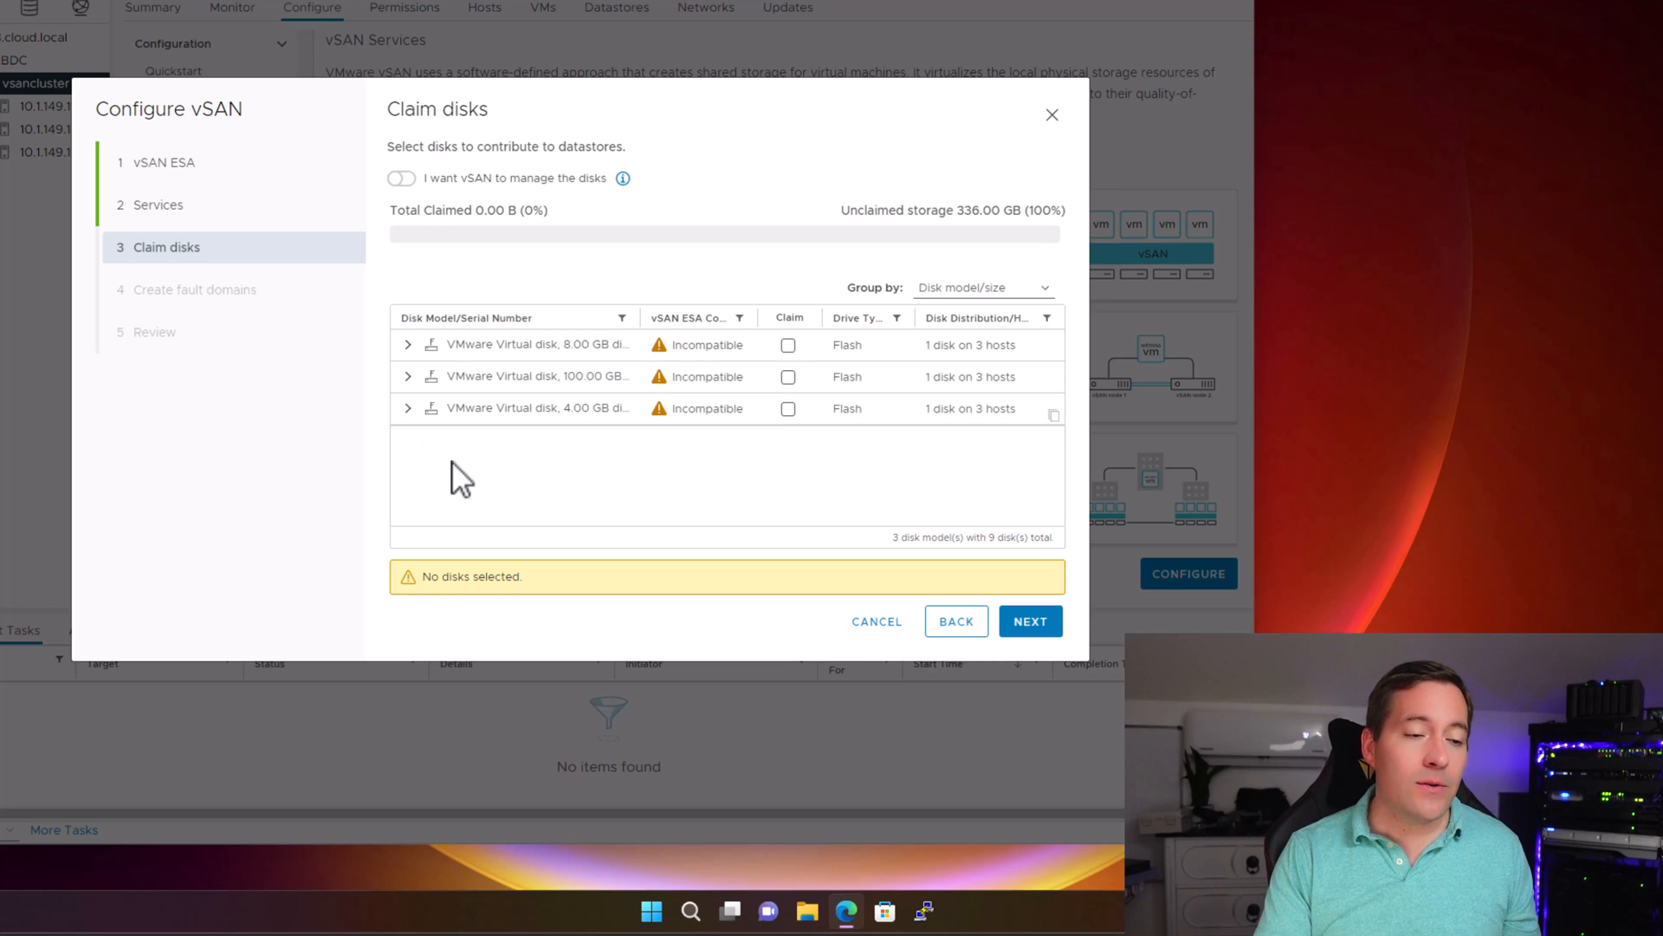
mouse_move(454, 475)
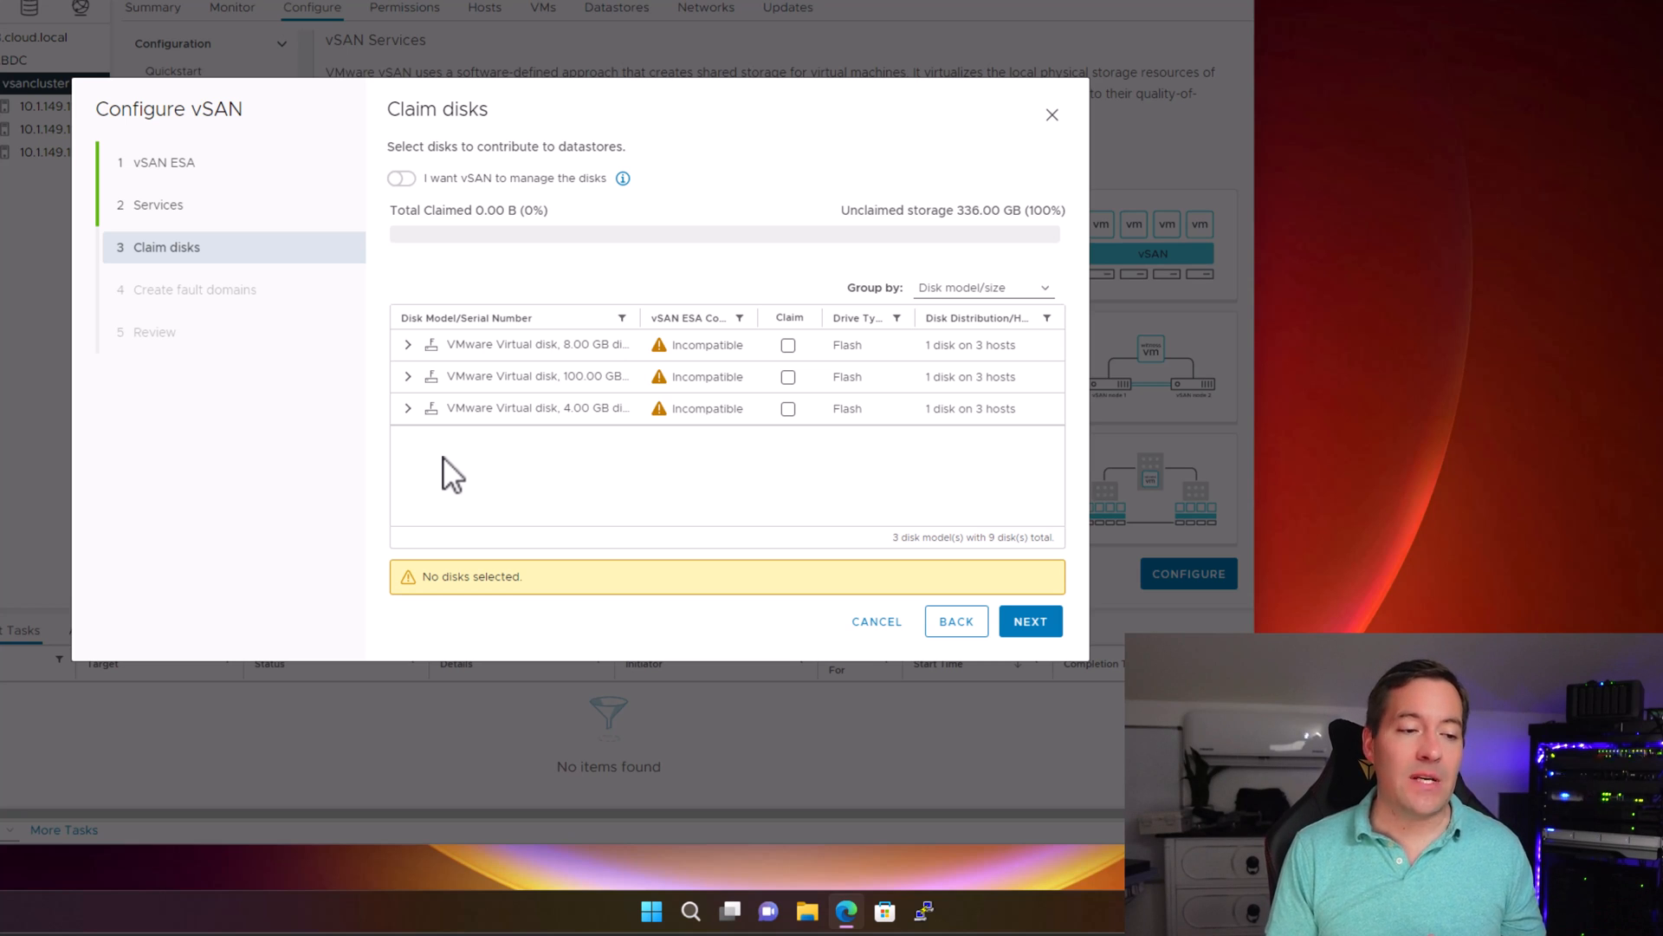
mouse_move(445, 408)
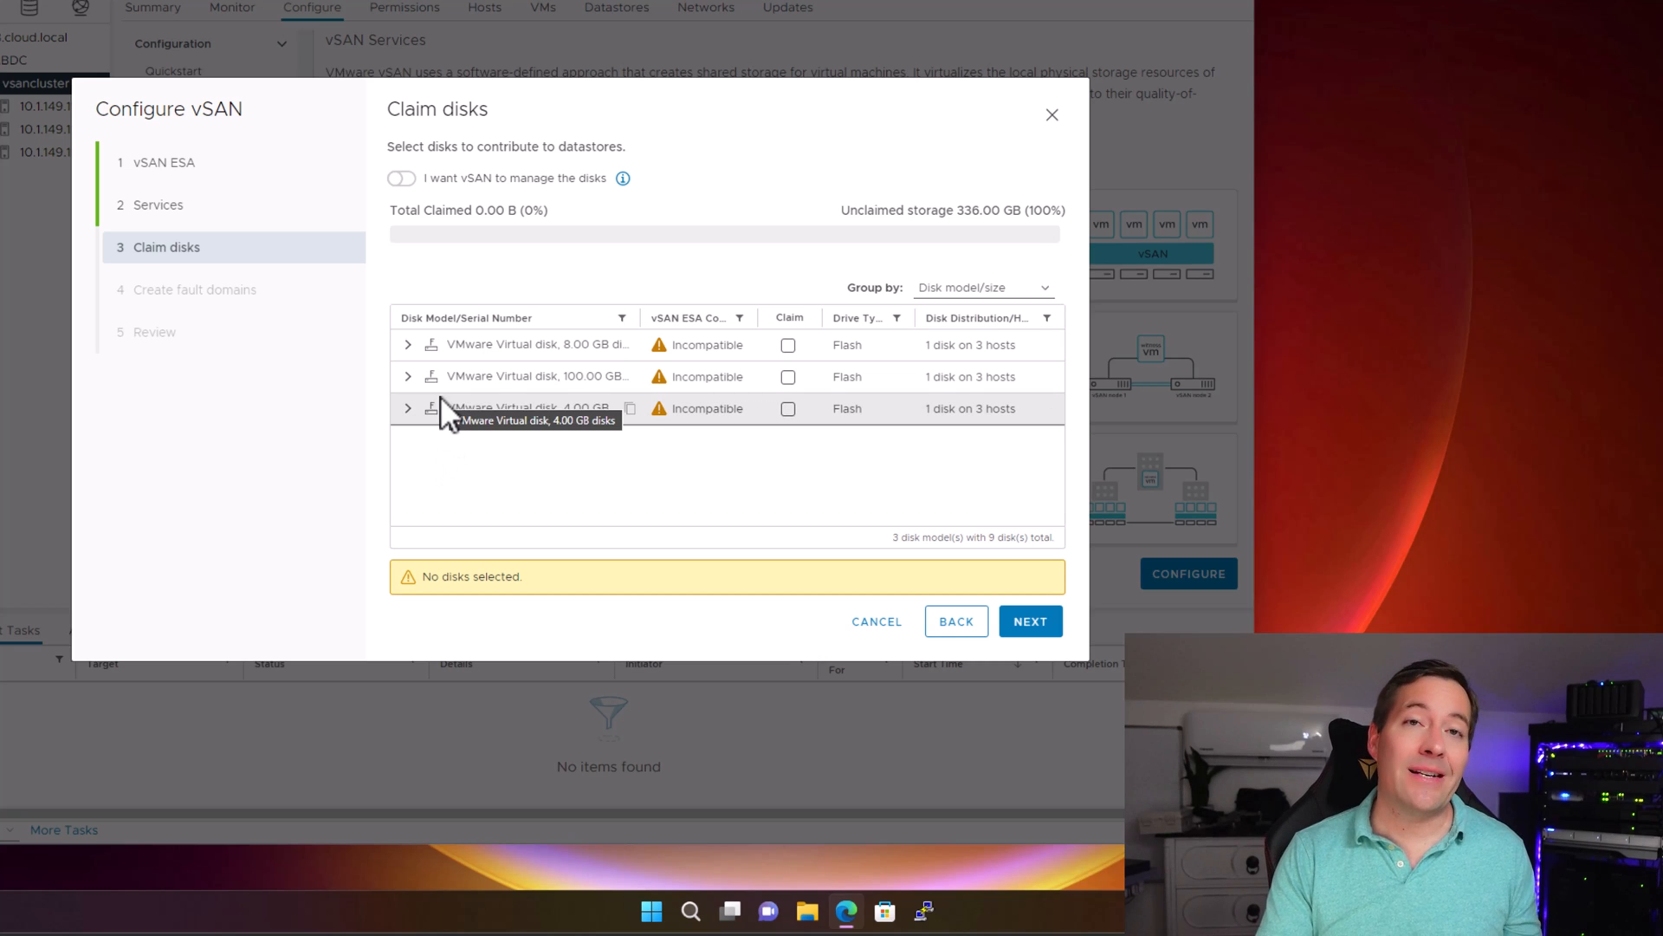
click(407, 375)
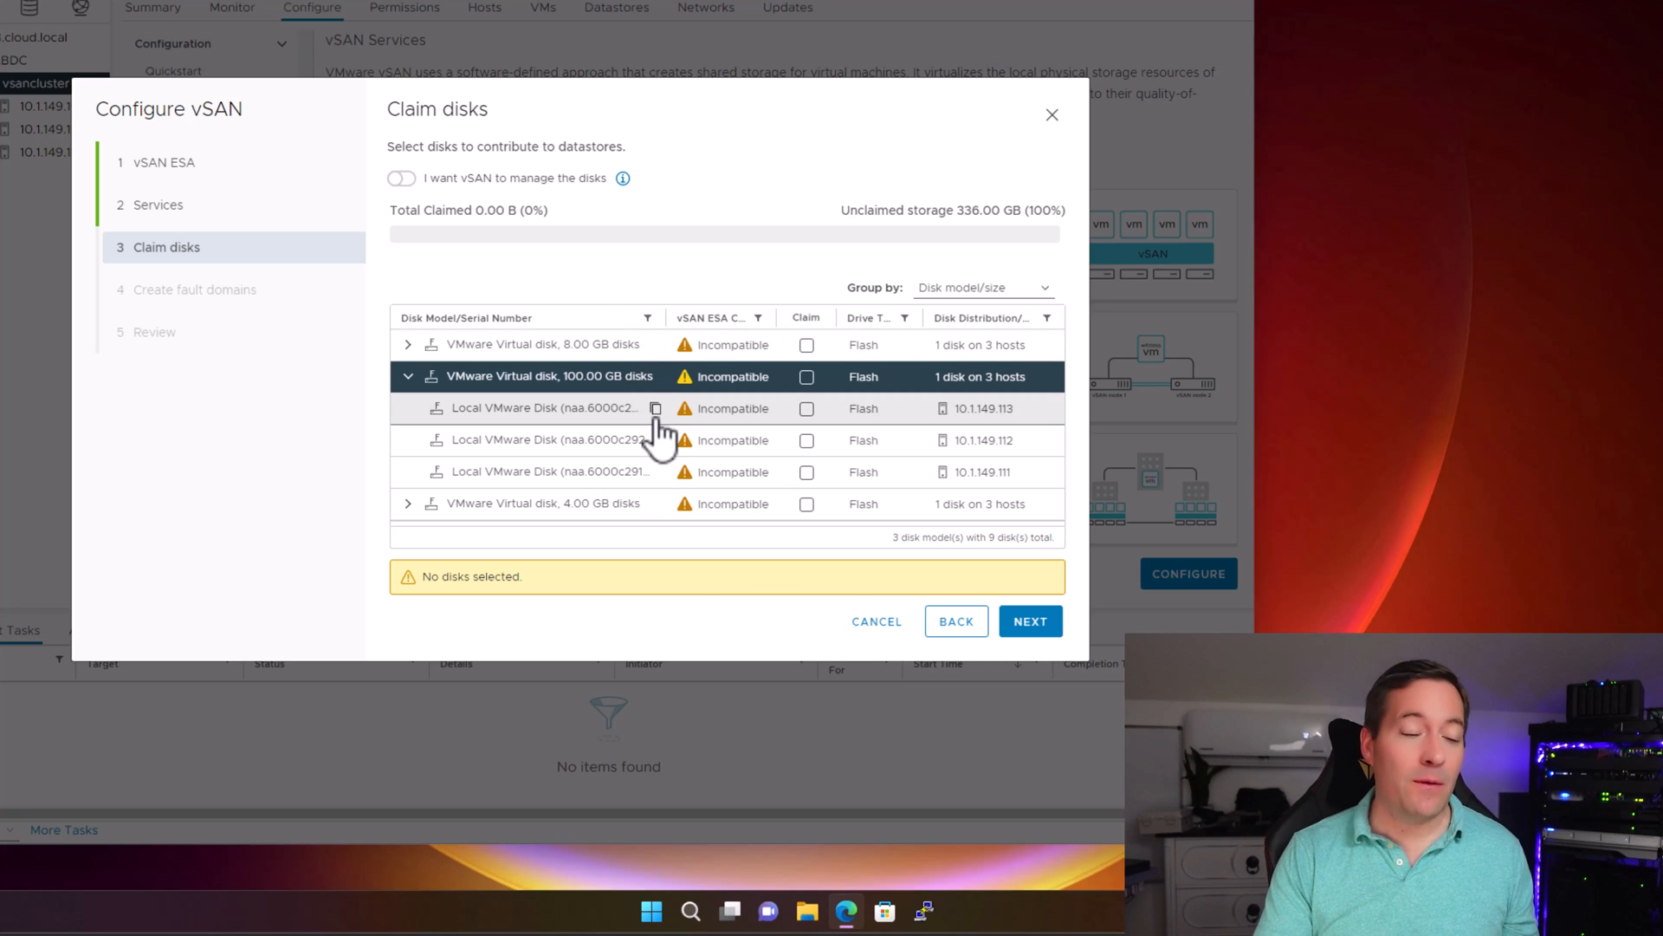
mouse_move(828, 411)
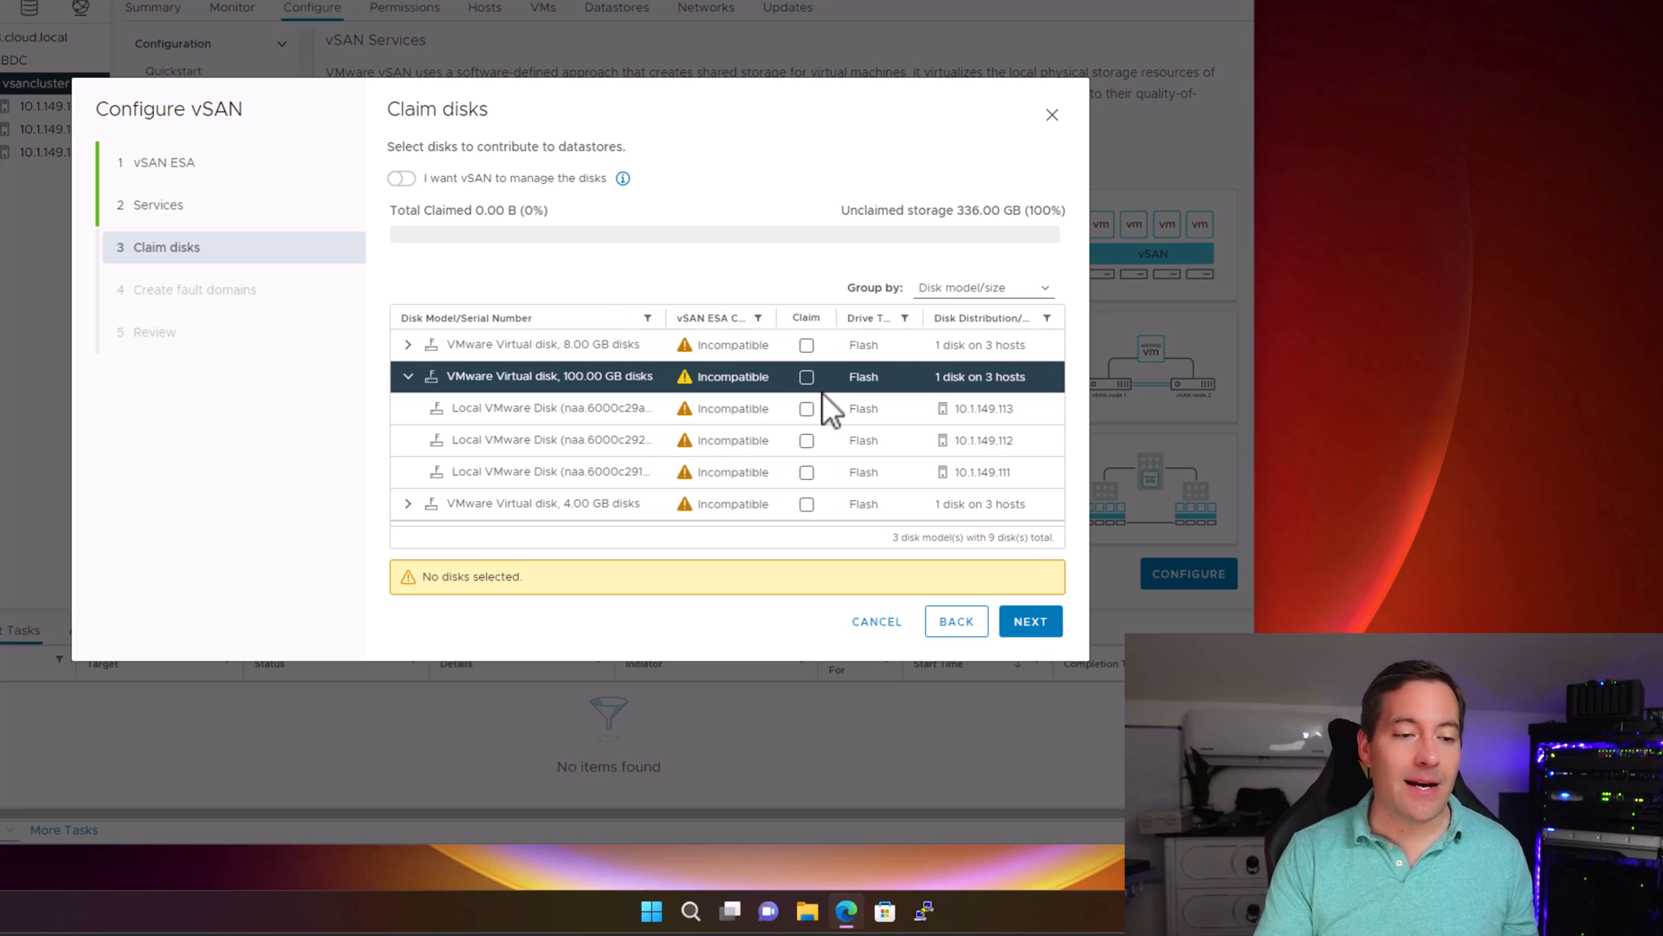
click(804, 377)
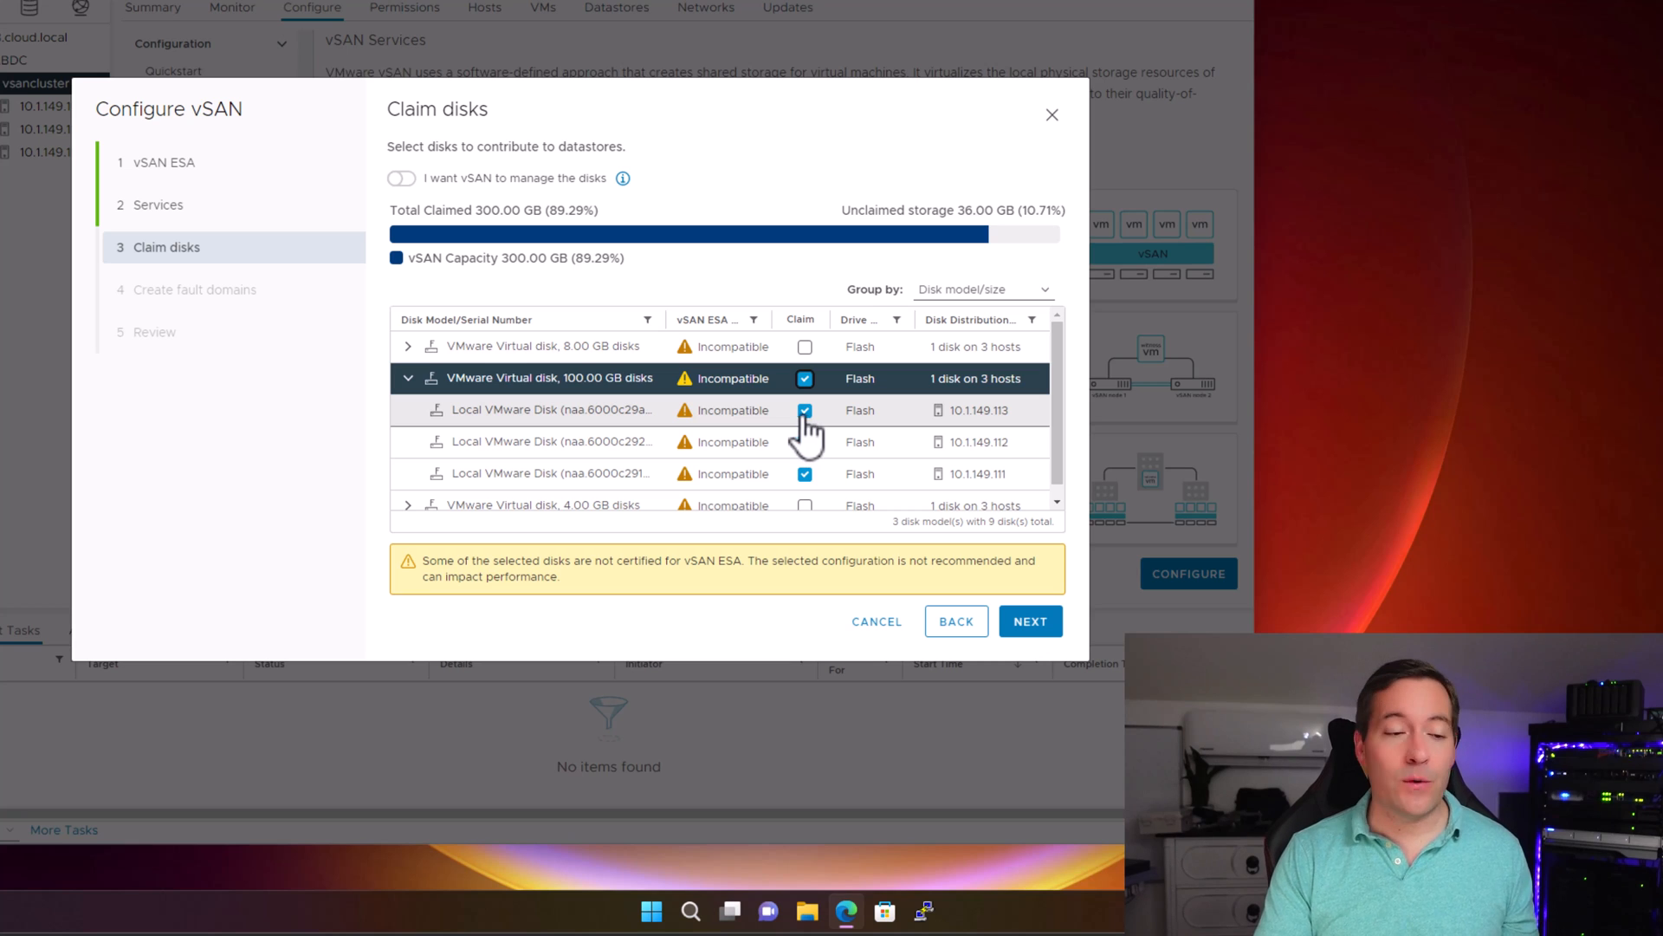
mouse_move(804, 430)
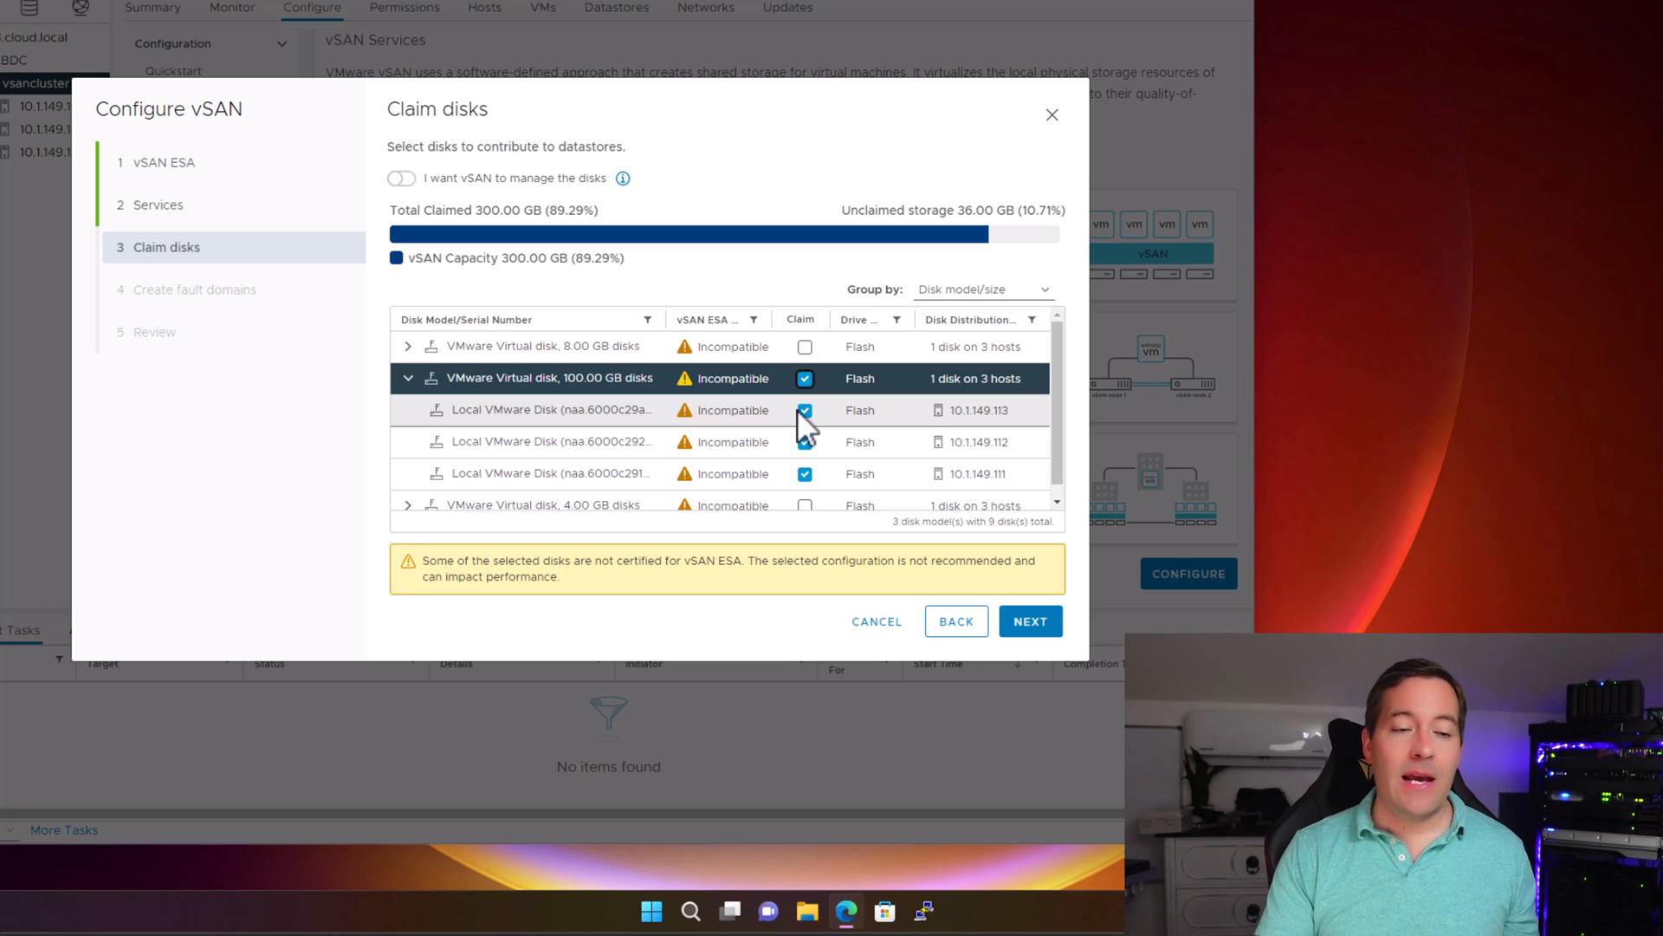
scroll(down, 3)
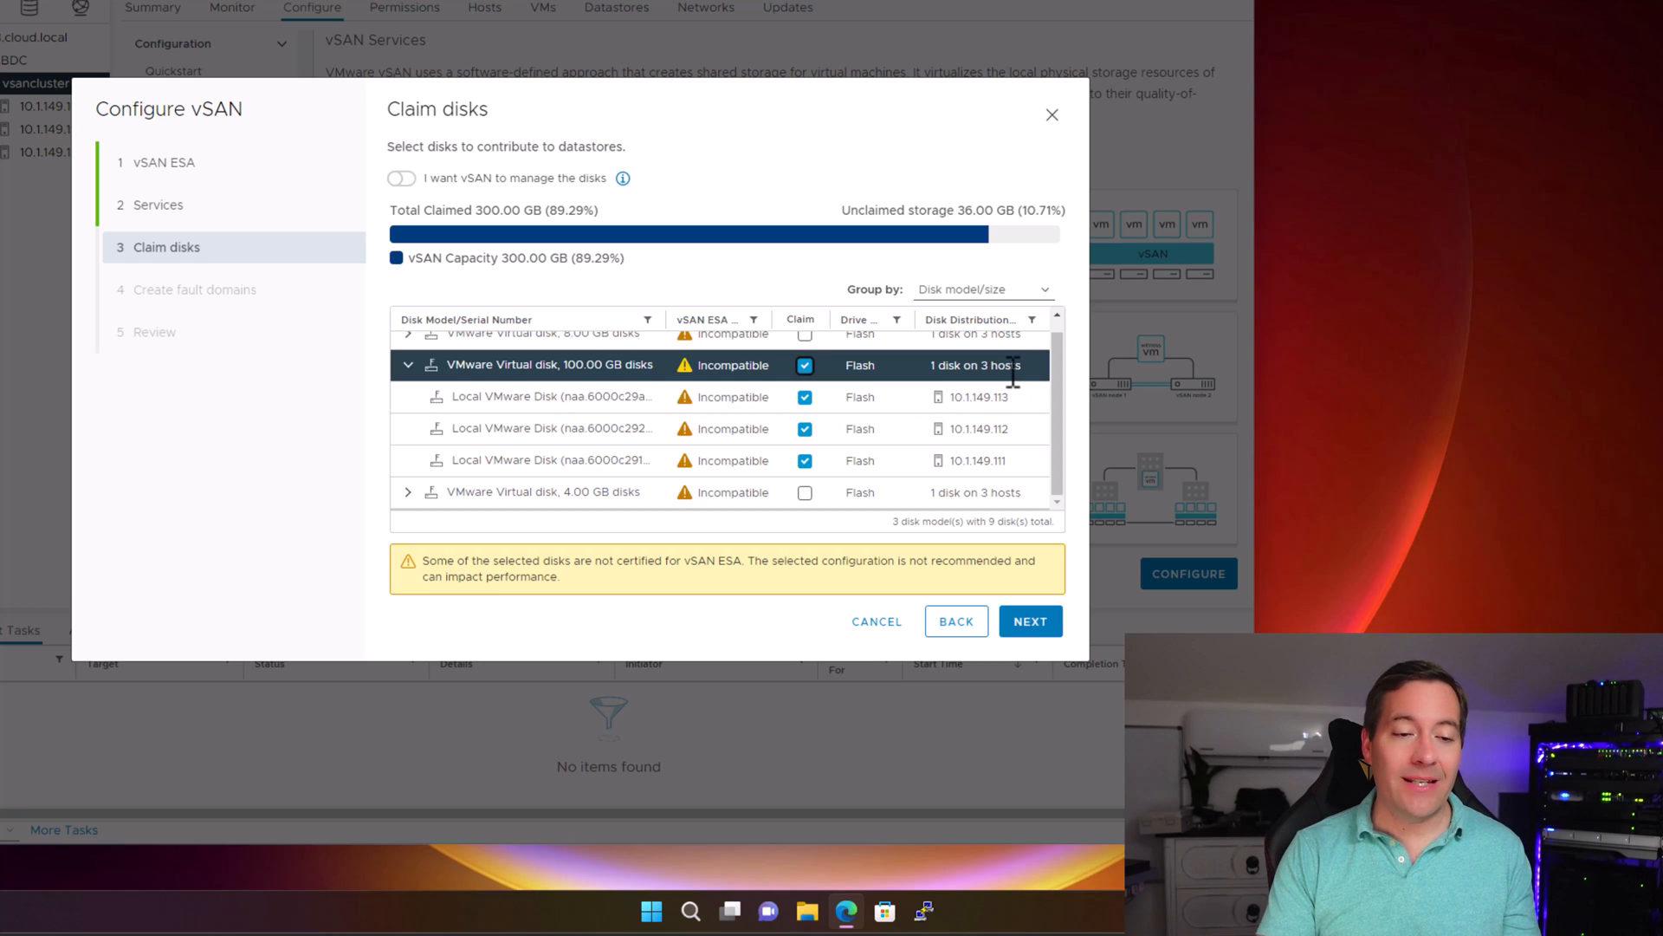
mouse_move(700, 360)
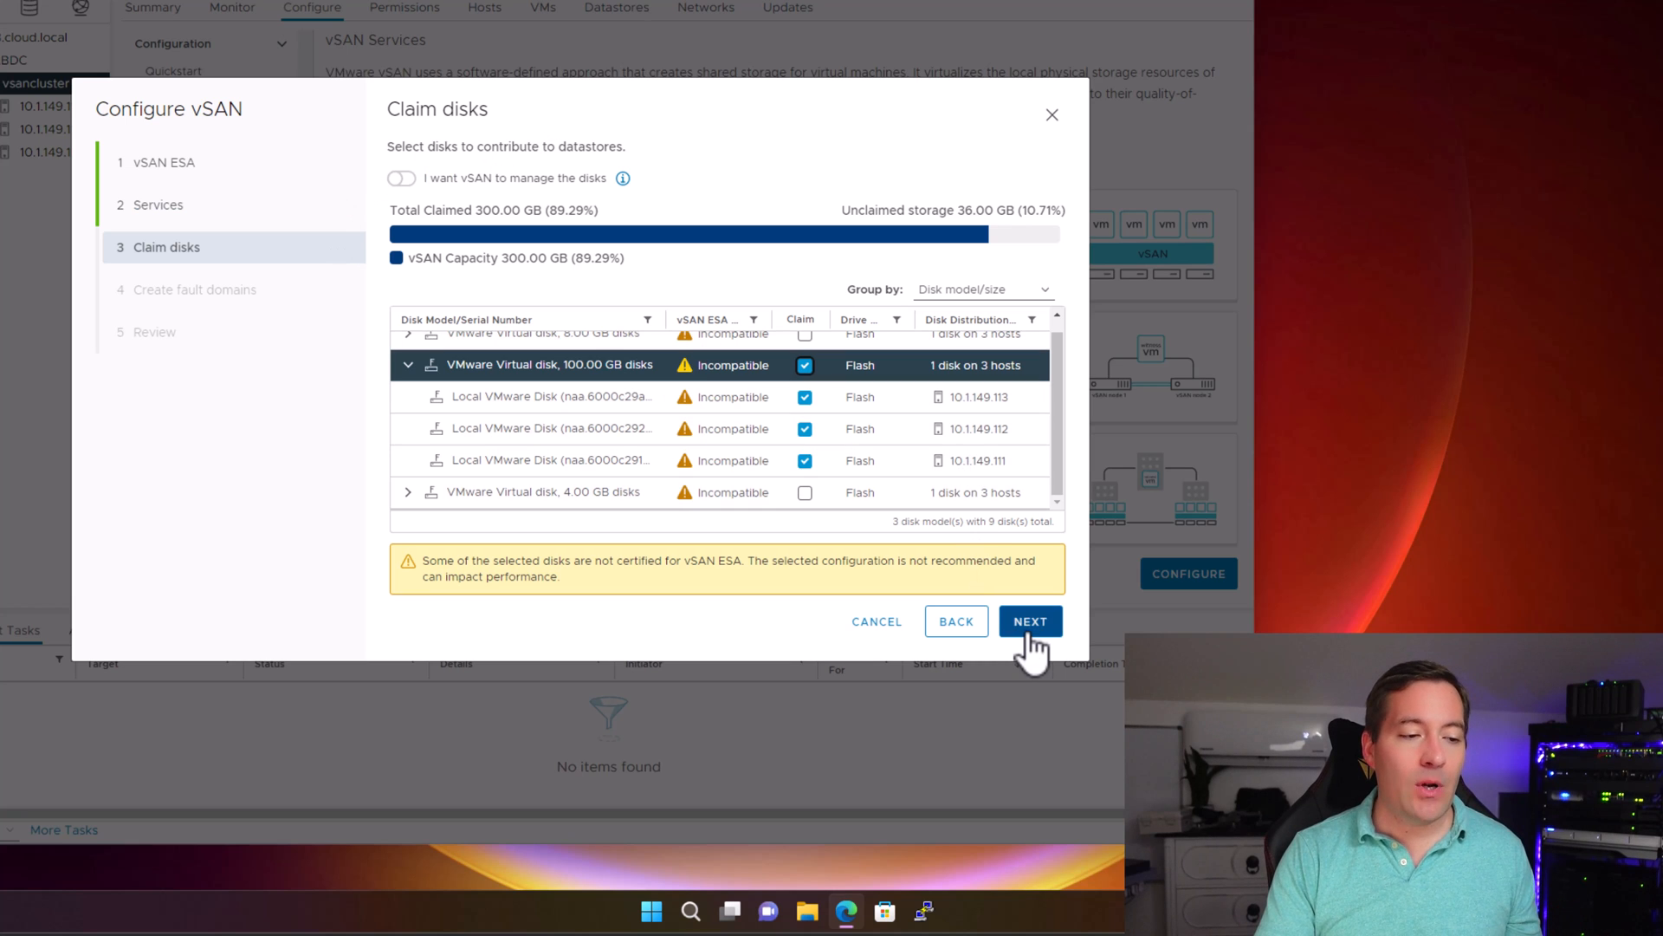
Step: Accept the claimed disks and skip fault domains to reach the Review summary
click(1028, 621)
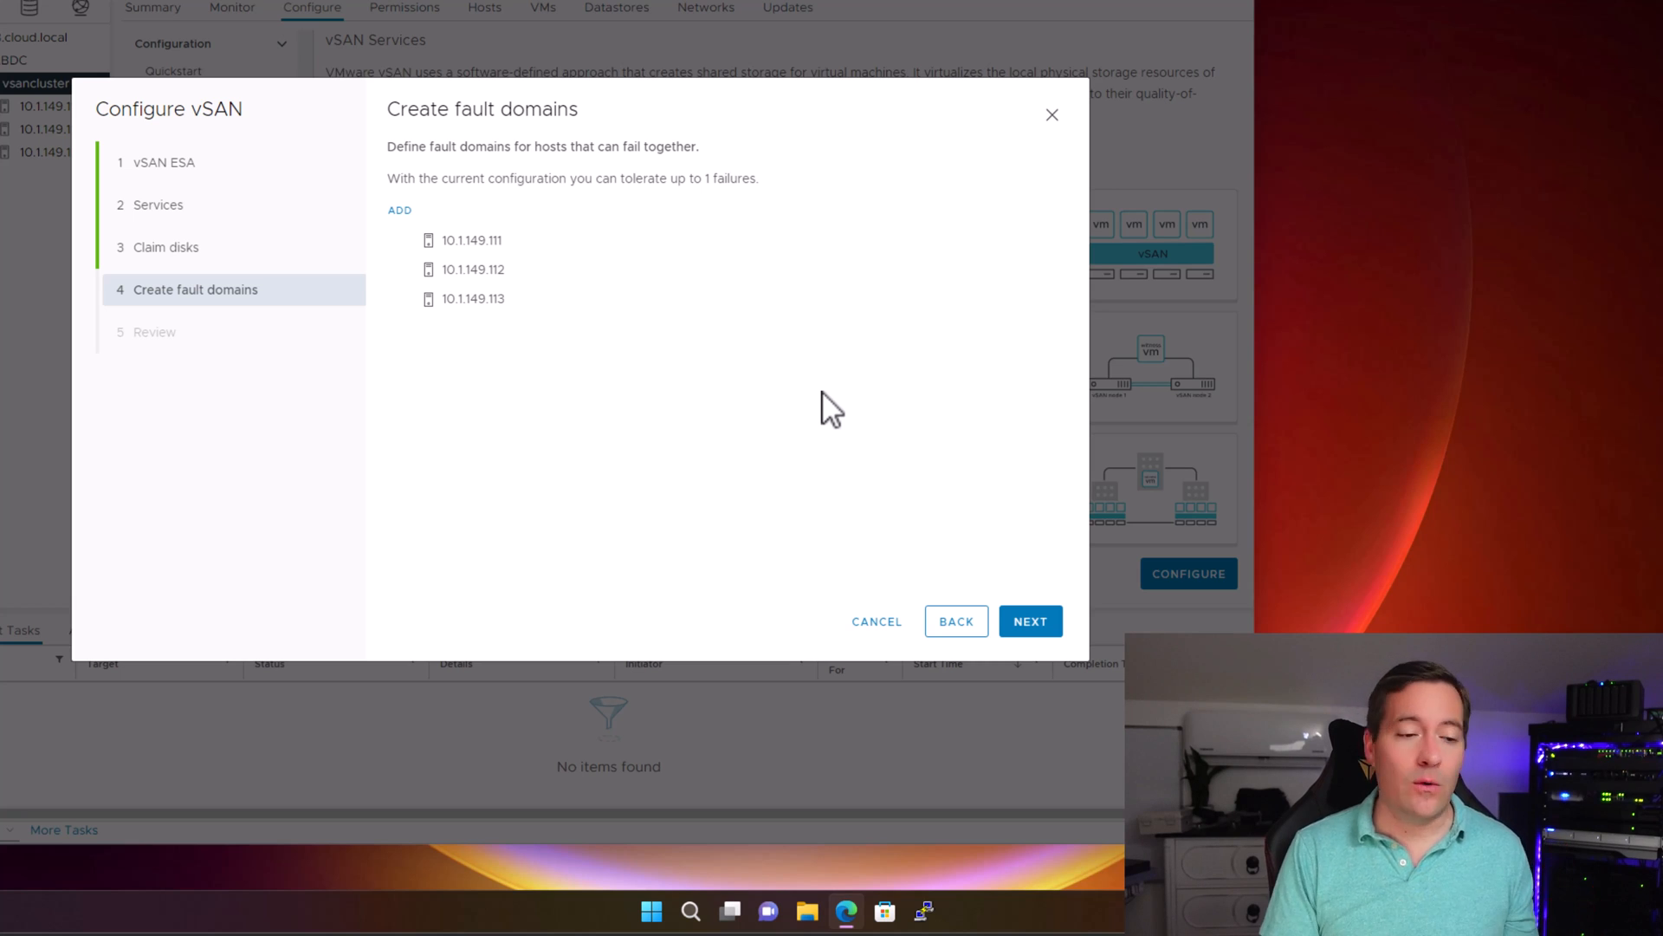
click(1028, 620)
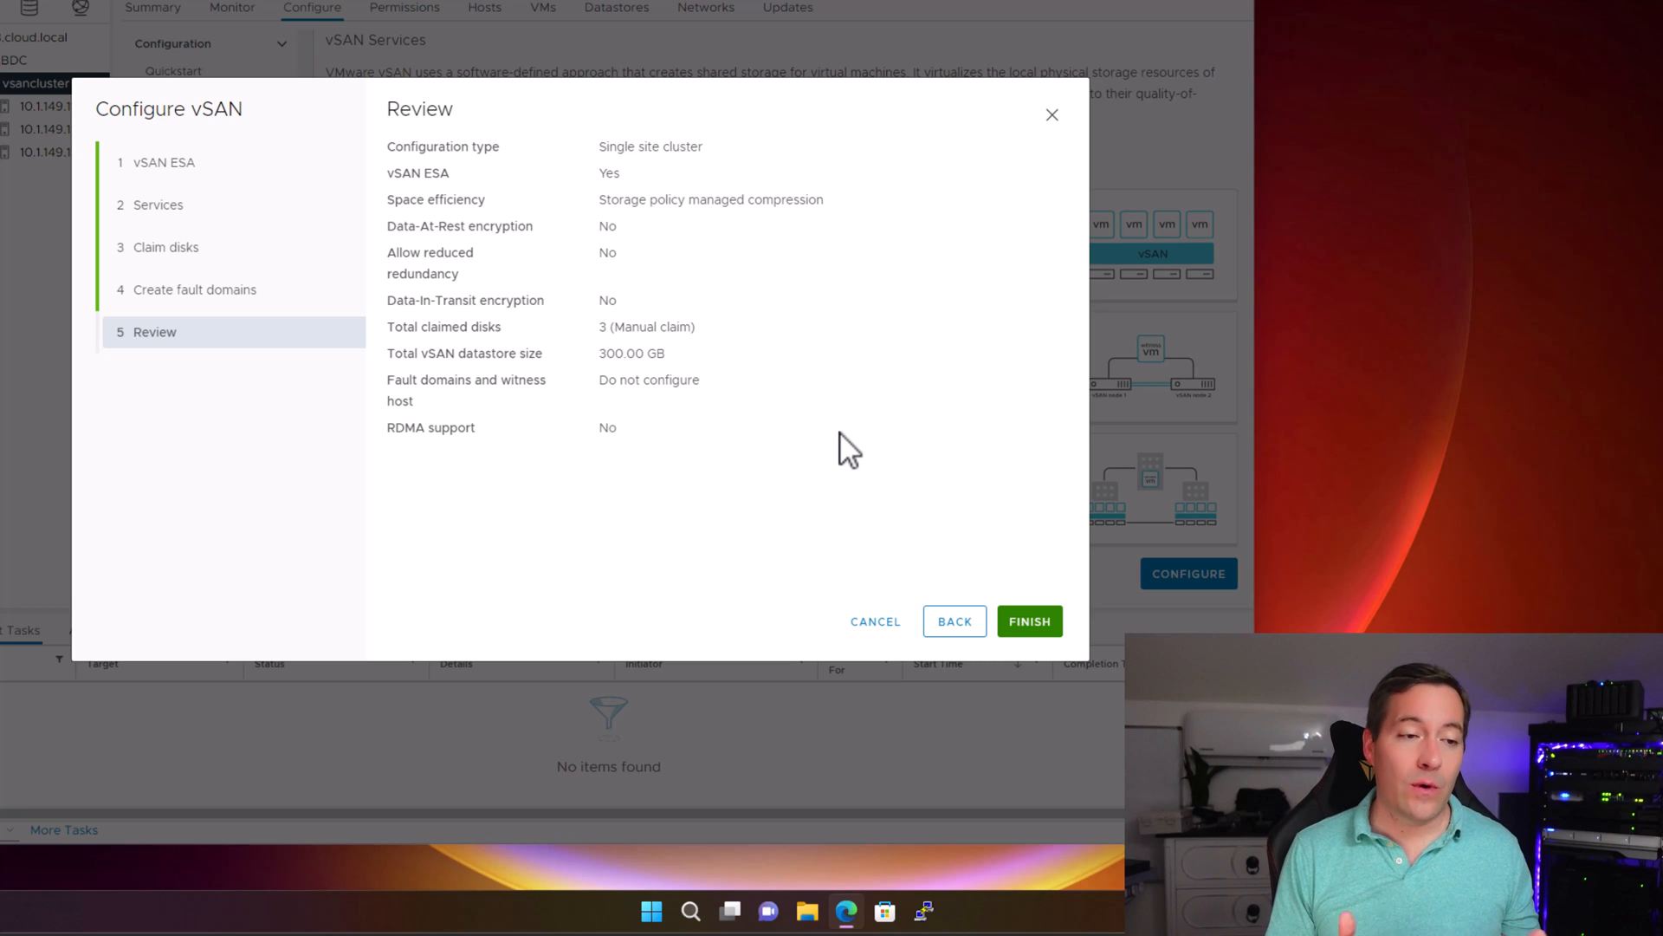
mouse_move(1029, 620)
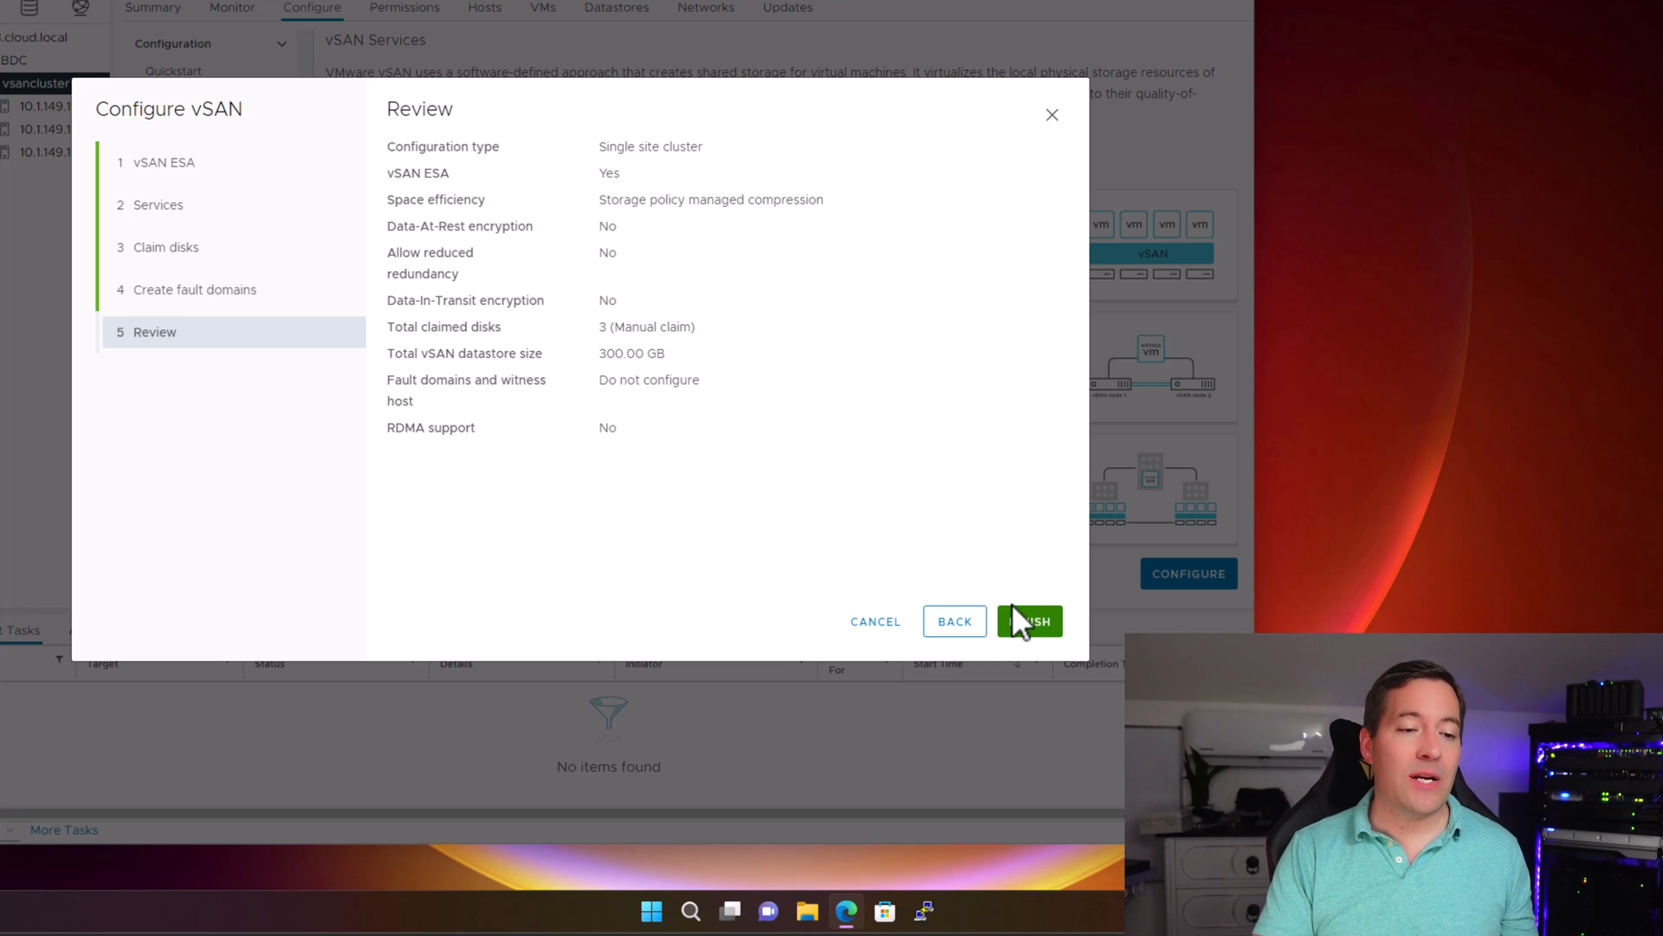
Step: Finish the wizard and confirm the add-disks-to-storage-pool tasks complete on all hosts
click(1029, 621)
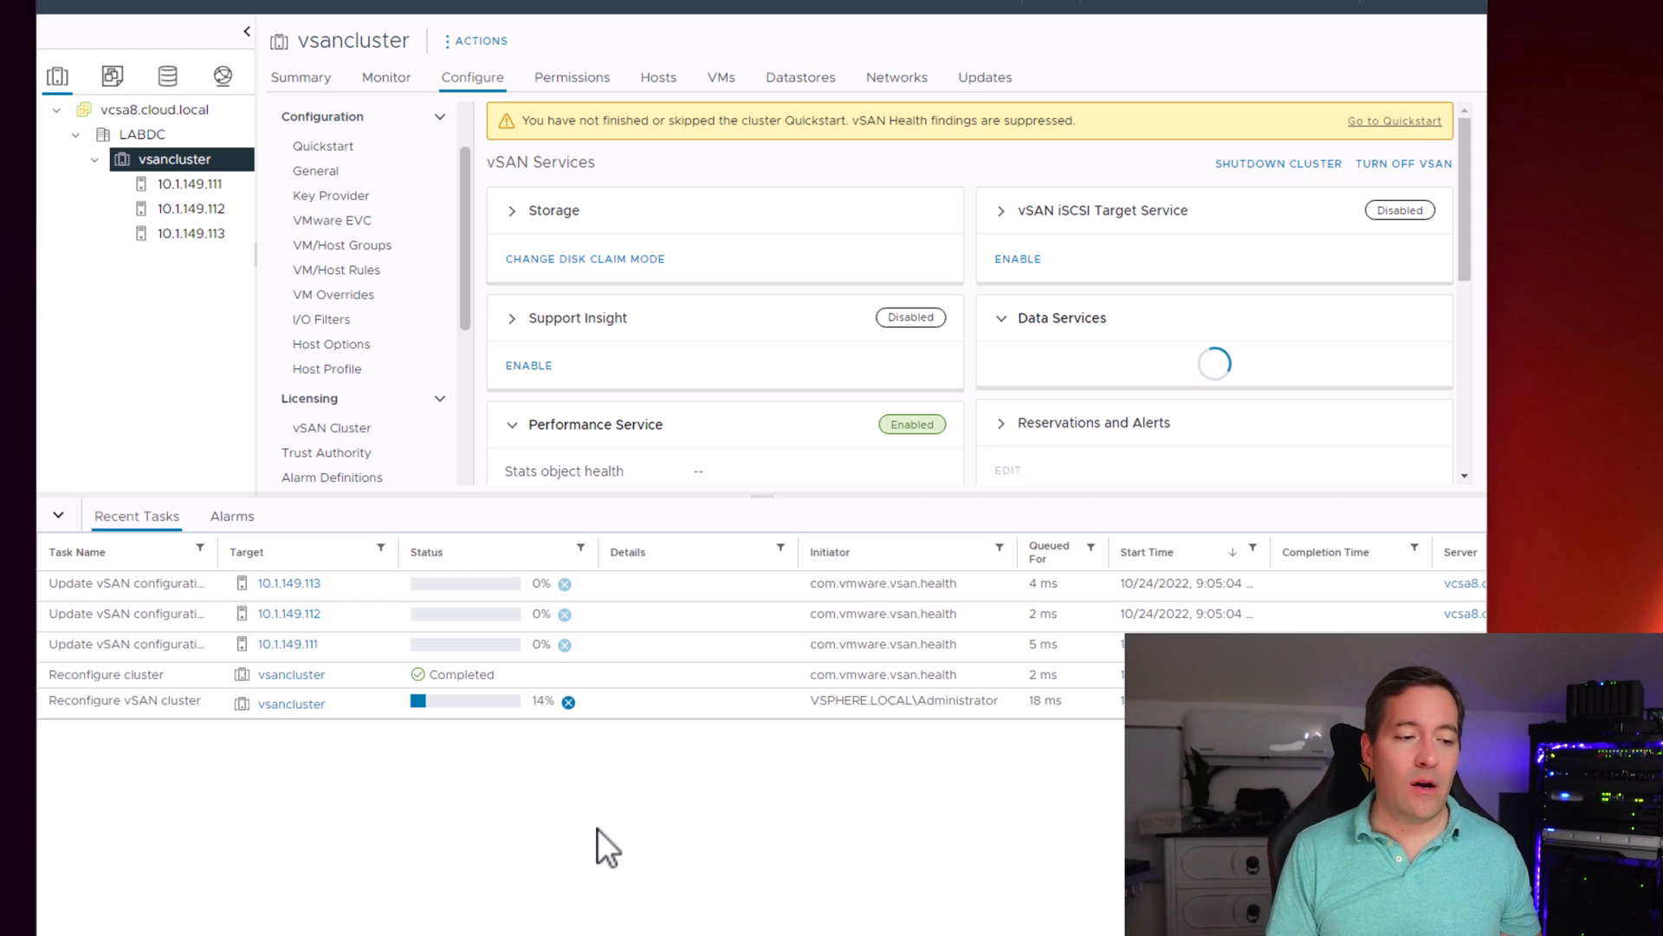
mouse_move(94, 499)
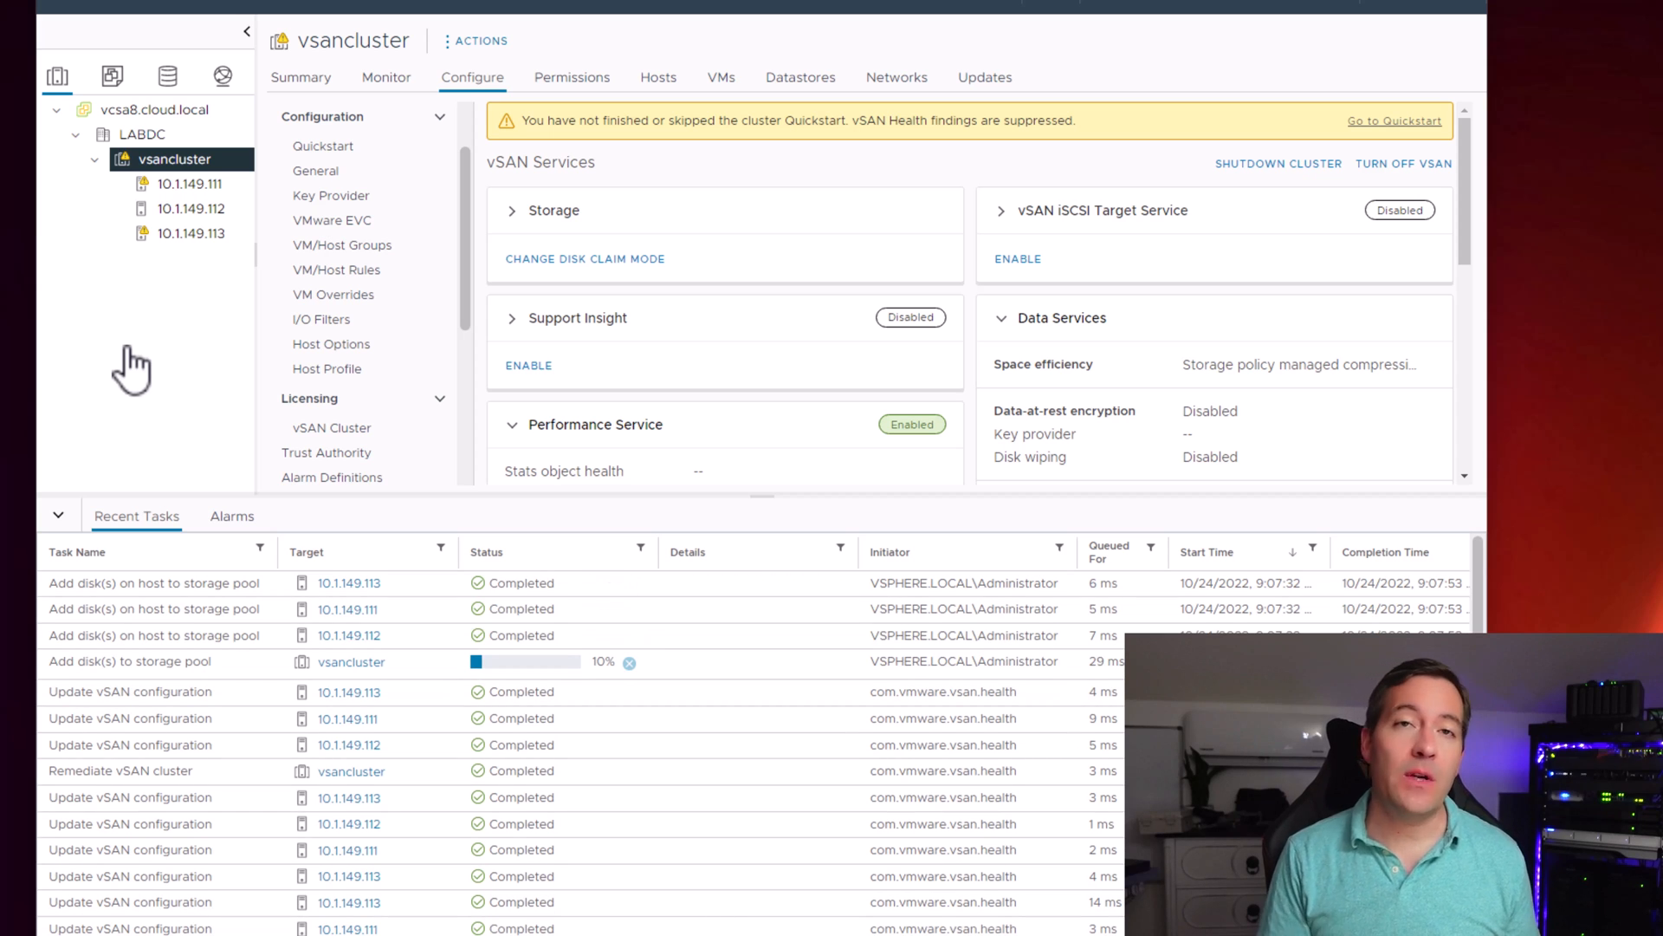
click(1062, 317)
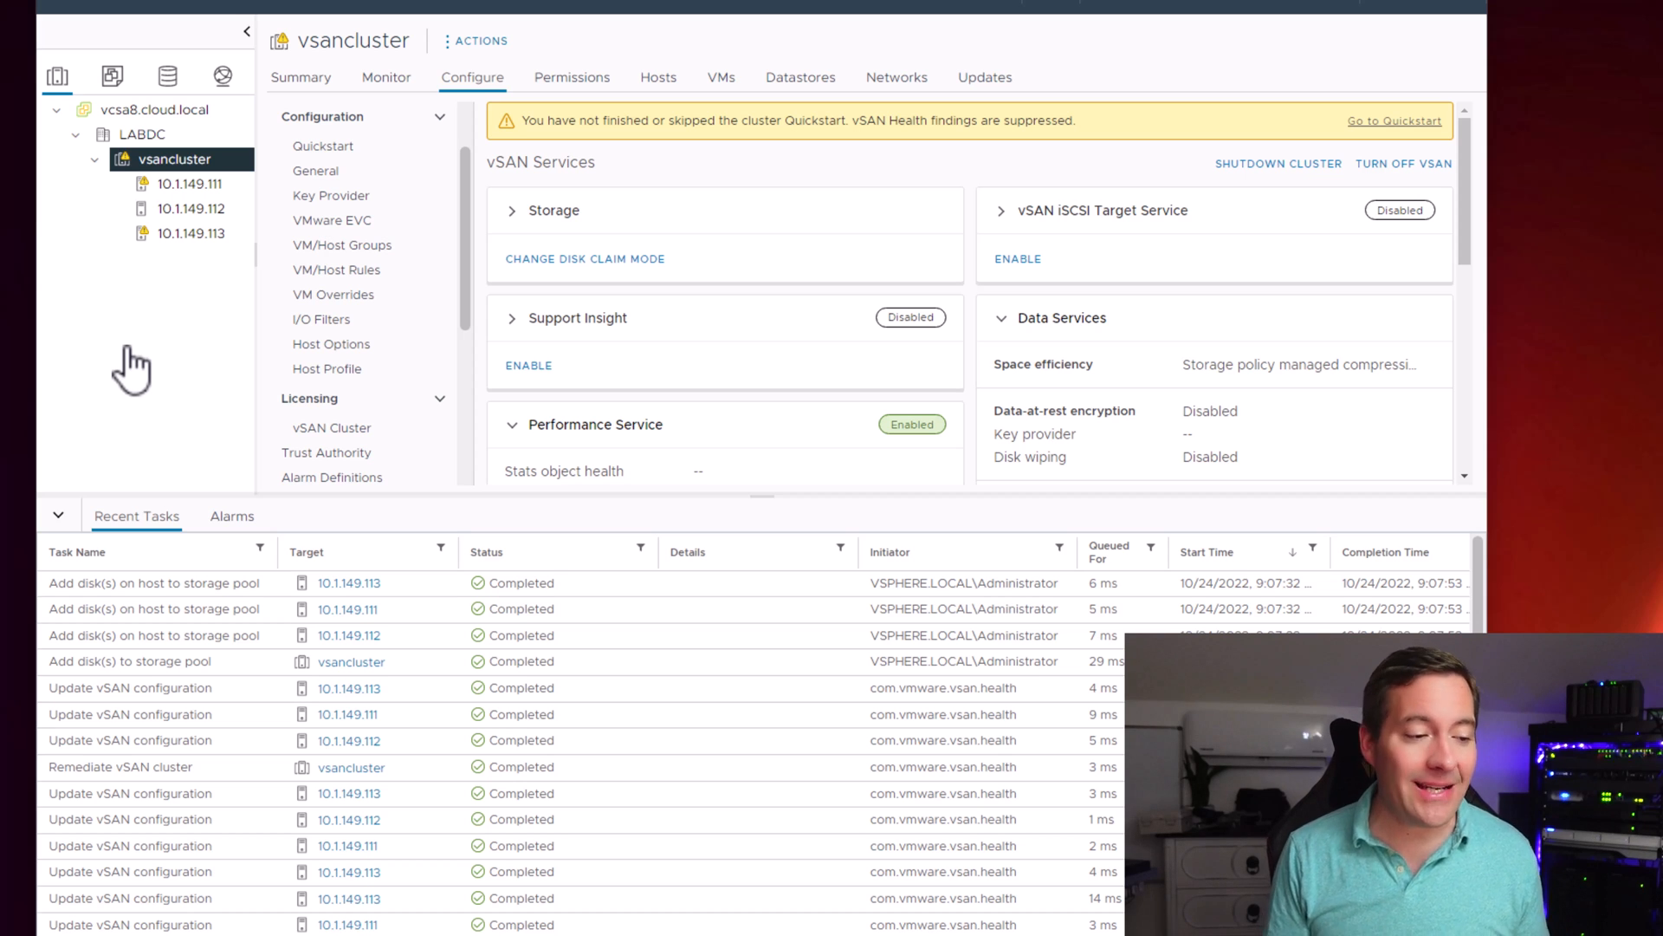
mouse_move(457, 642)
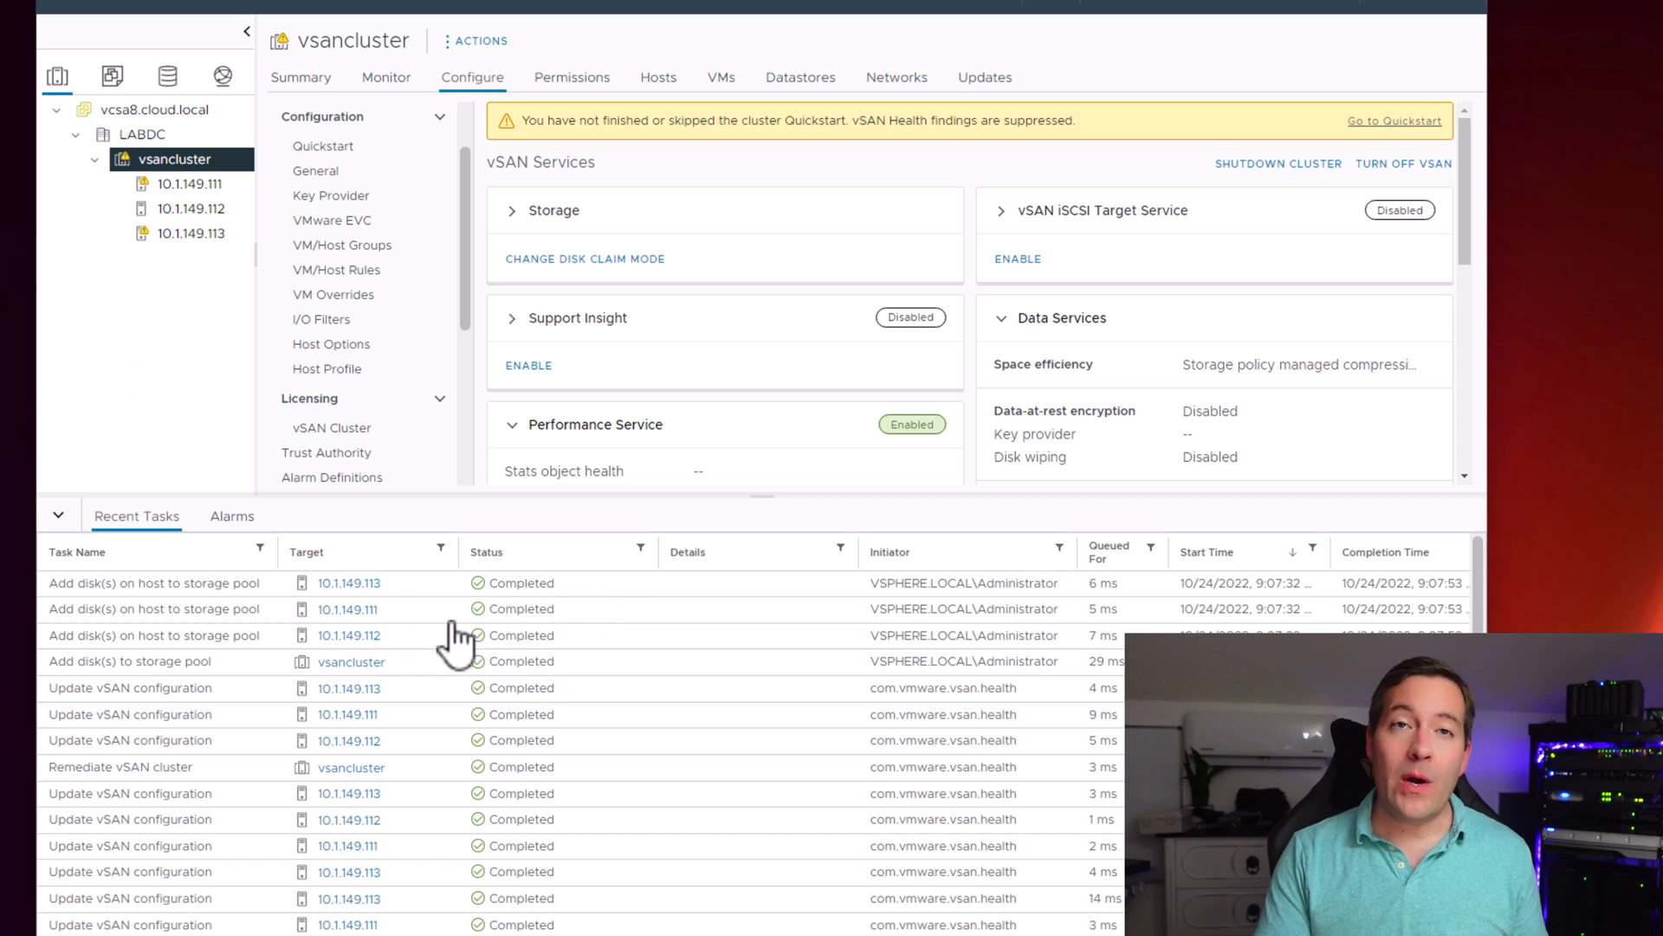
mouse_move(764, 604)
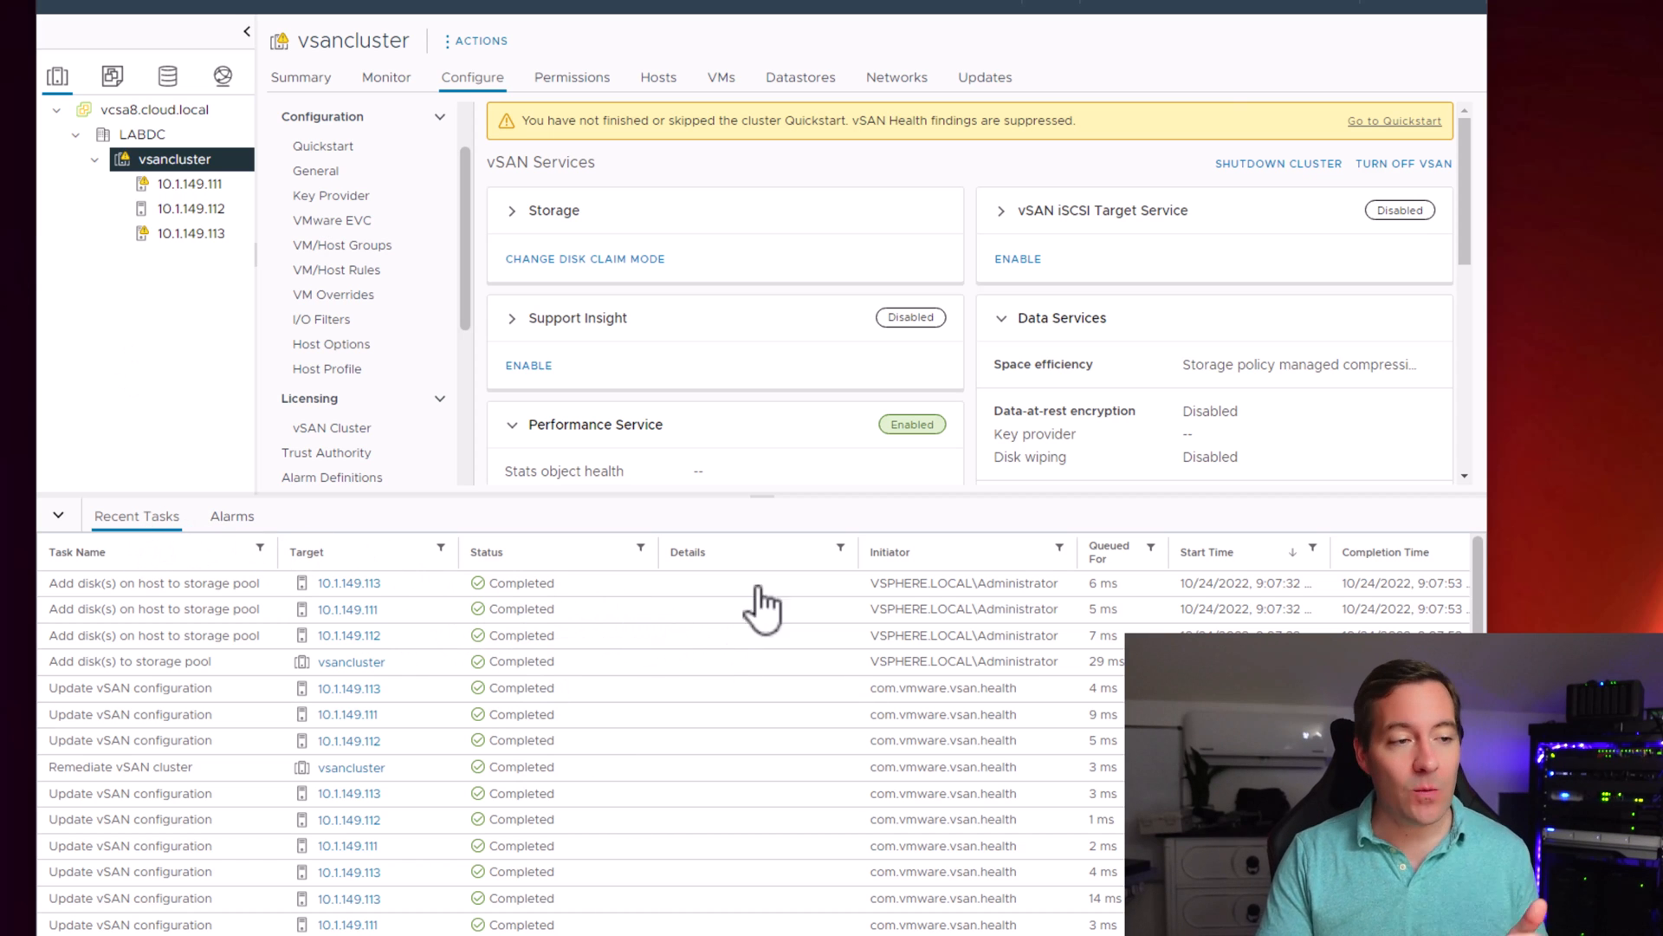
mouse_move(202, 186)
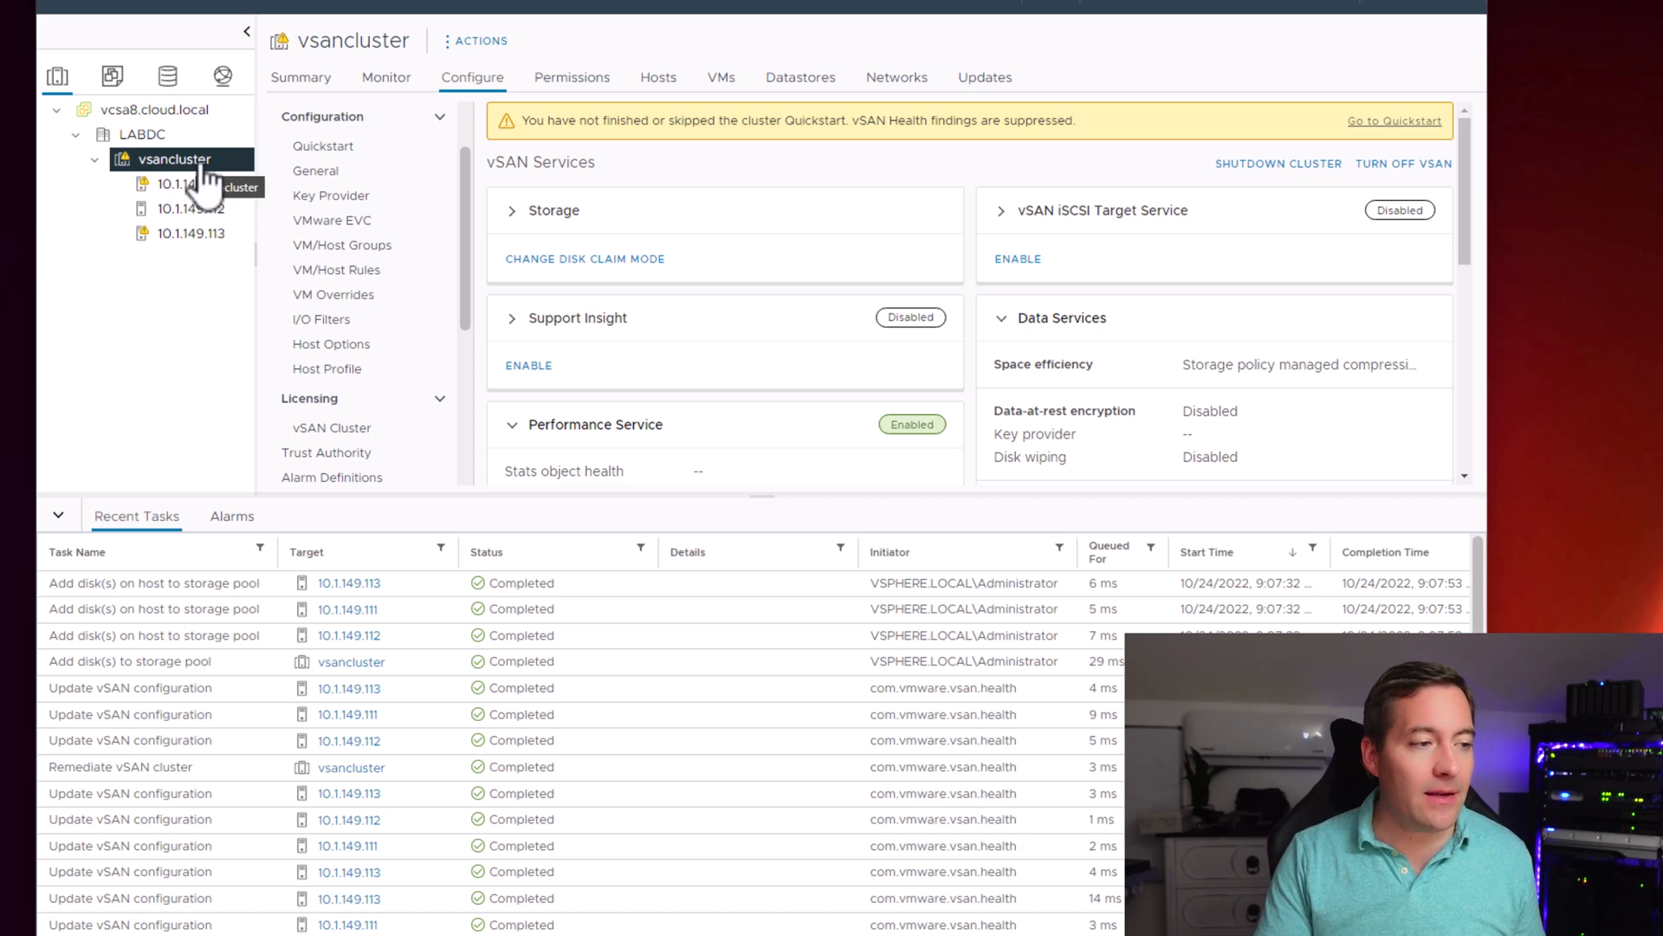
Step: Open vsancluster's vSAN Disk Management view showing three healthy hosts with claimed disks
scroll(down, 3)
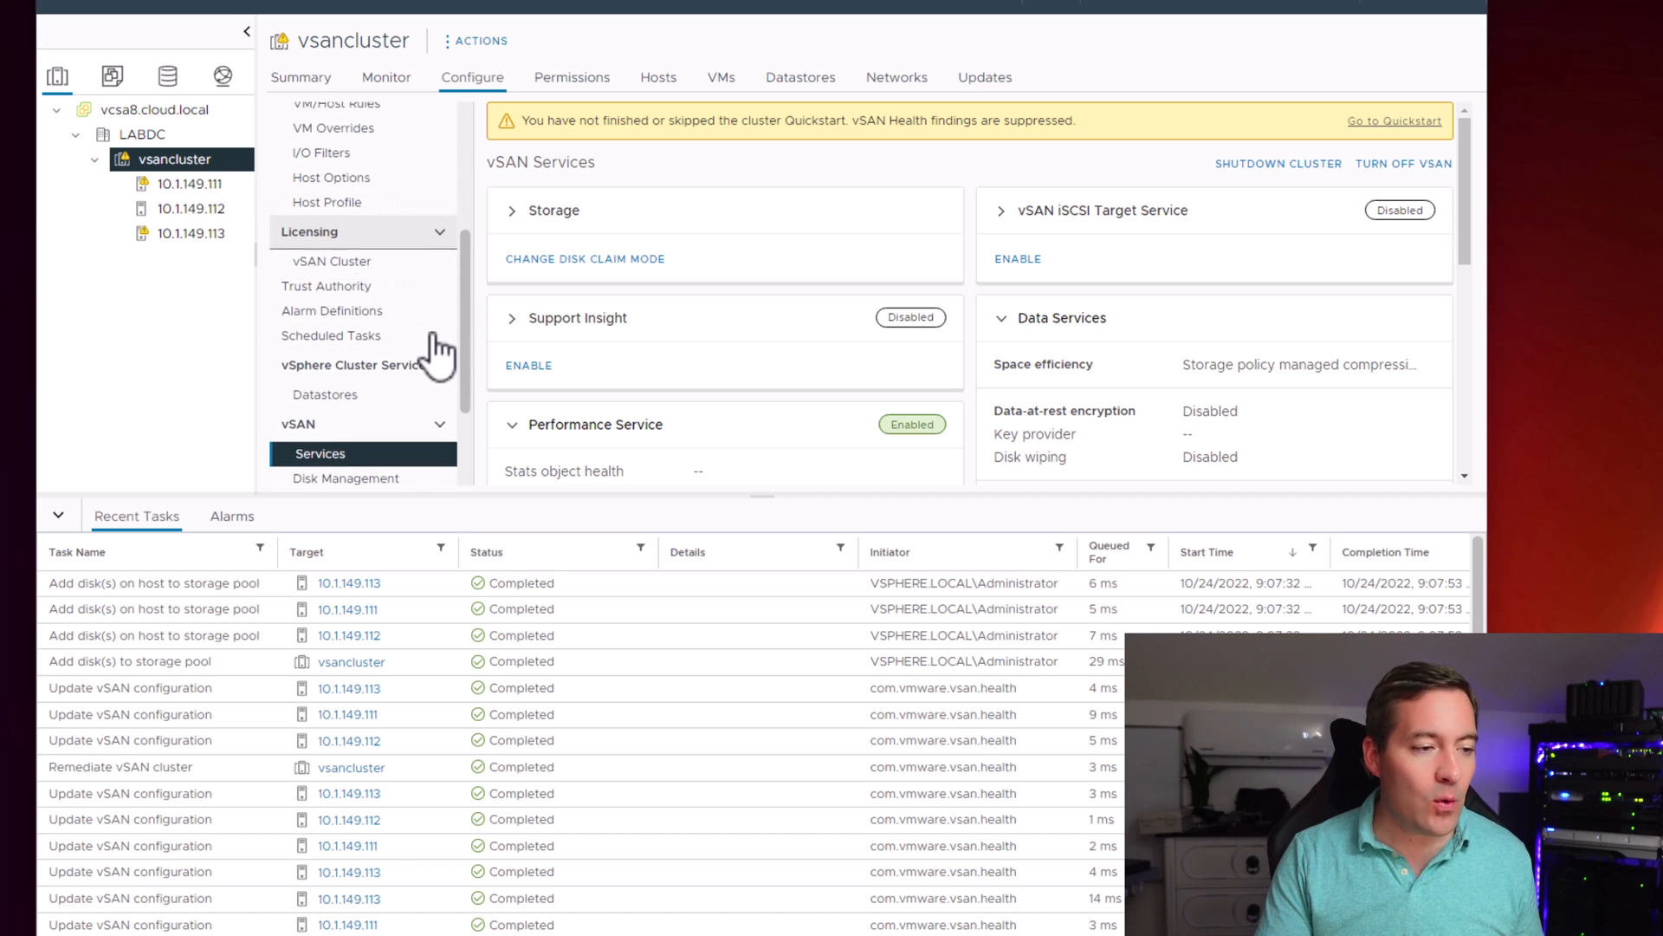
scroll(down, 3)
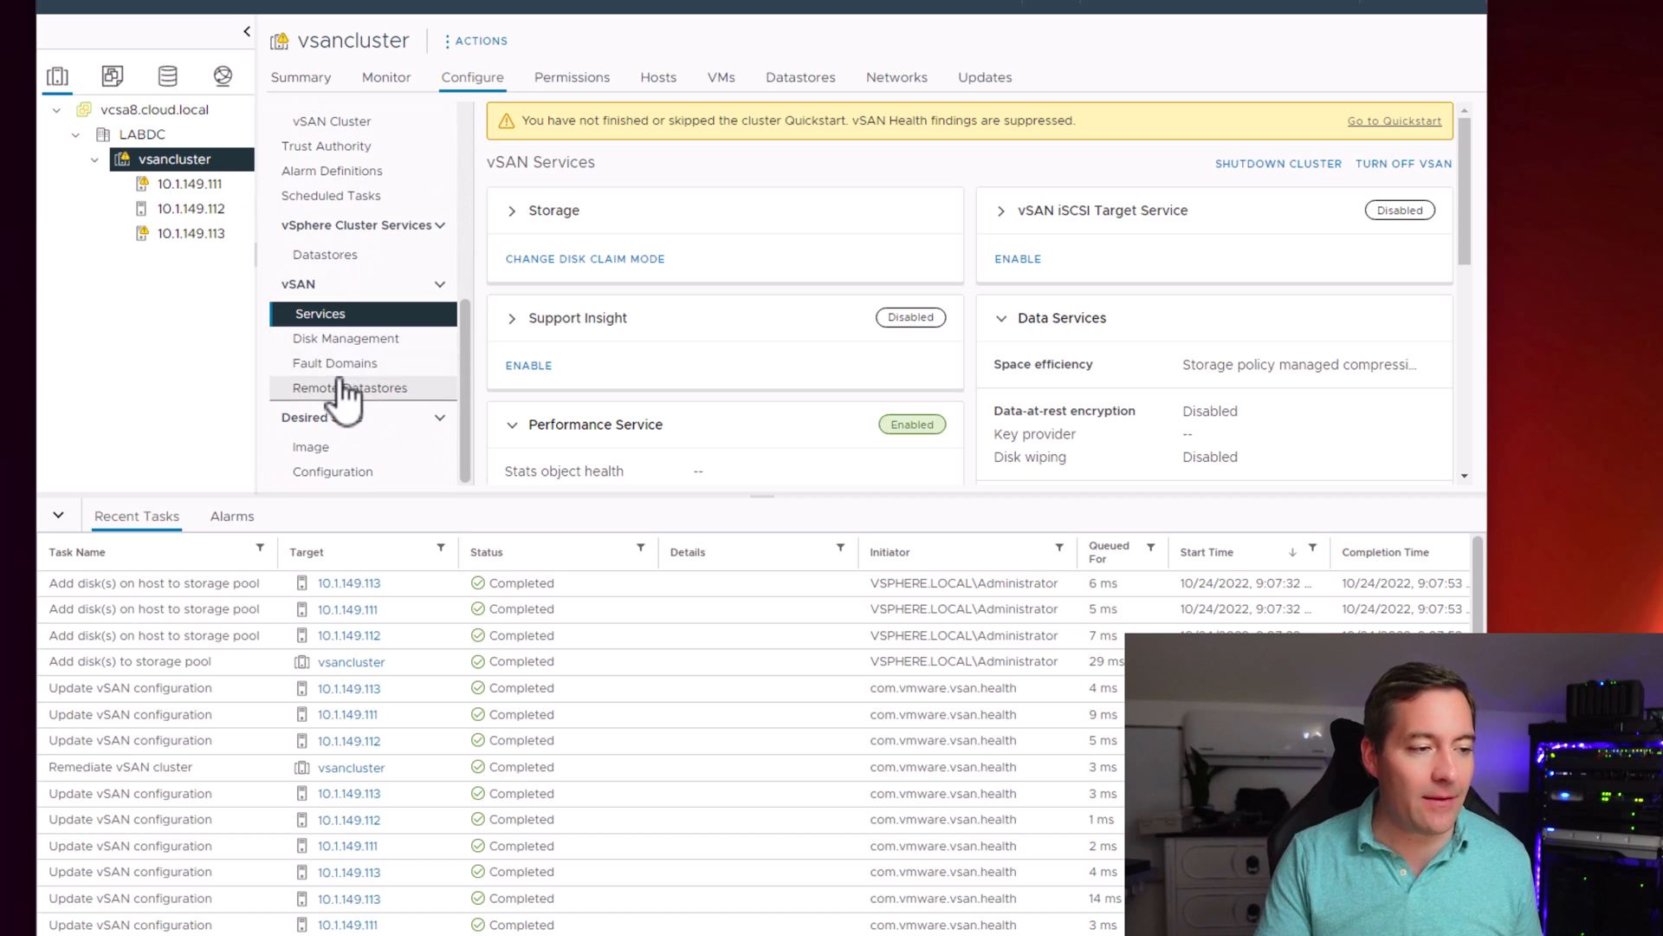
click(348, 337)
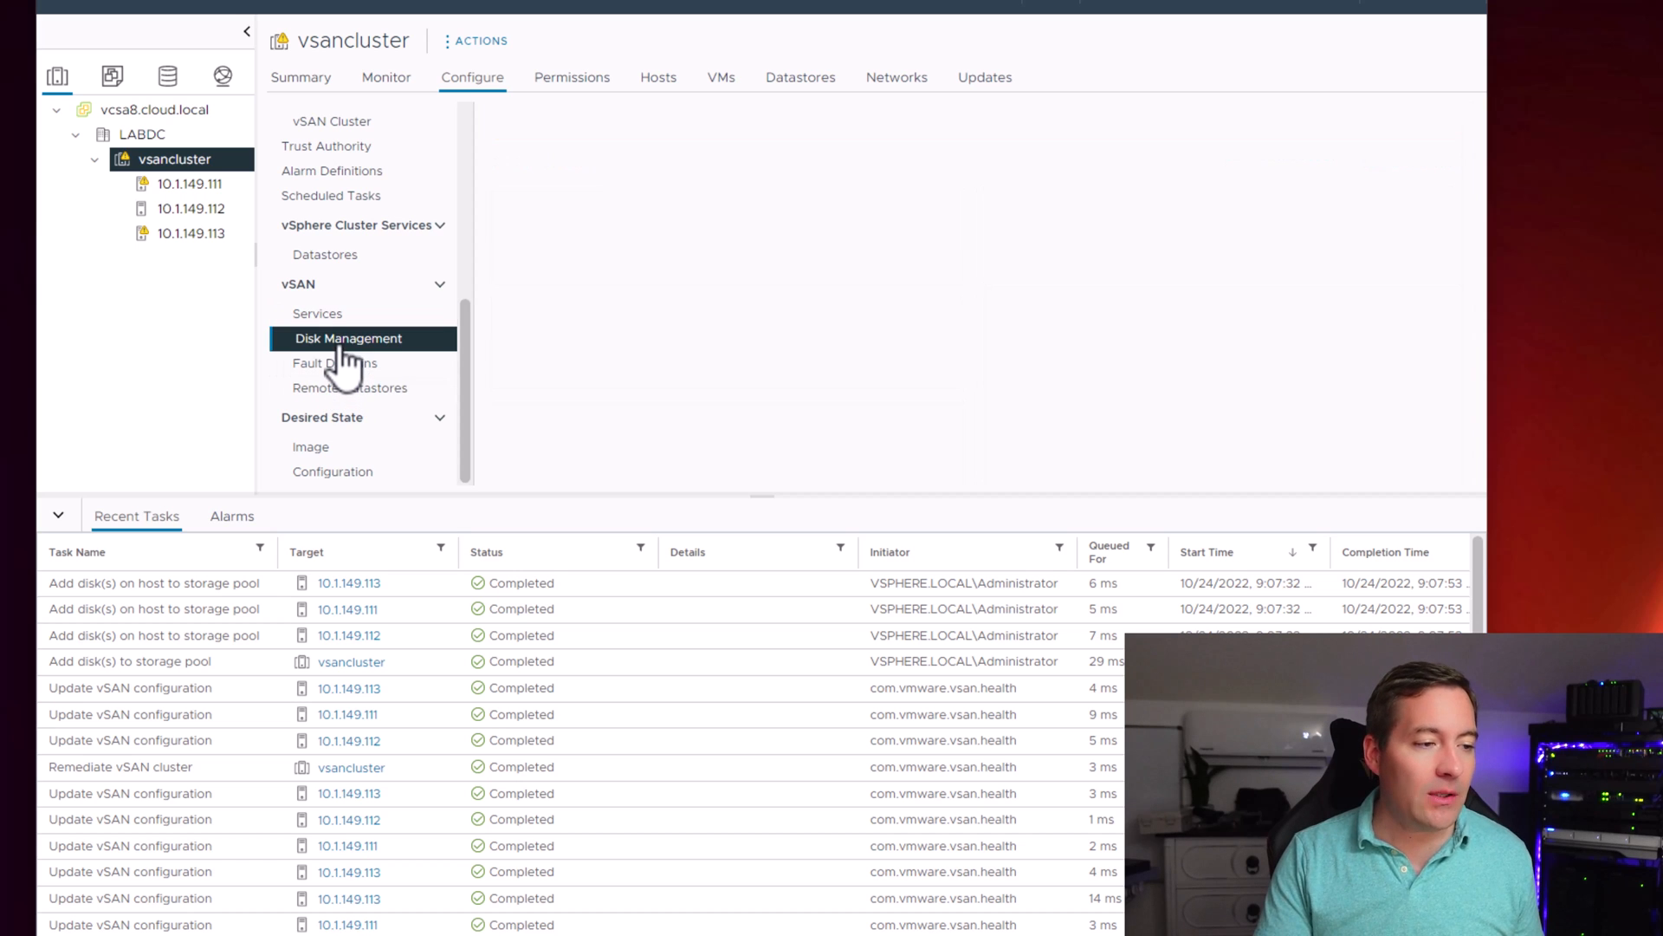
click(349, 337)
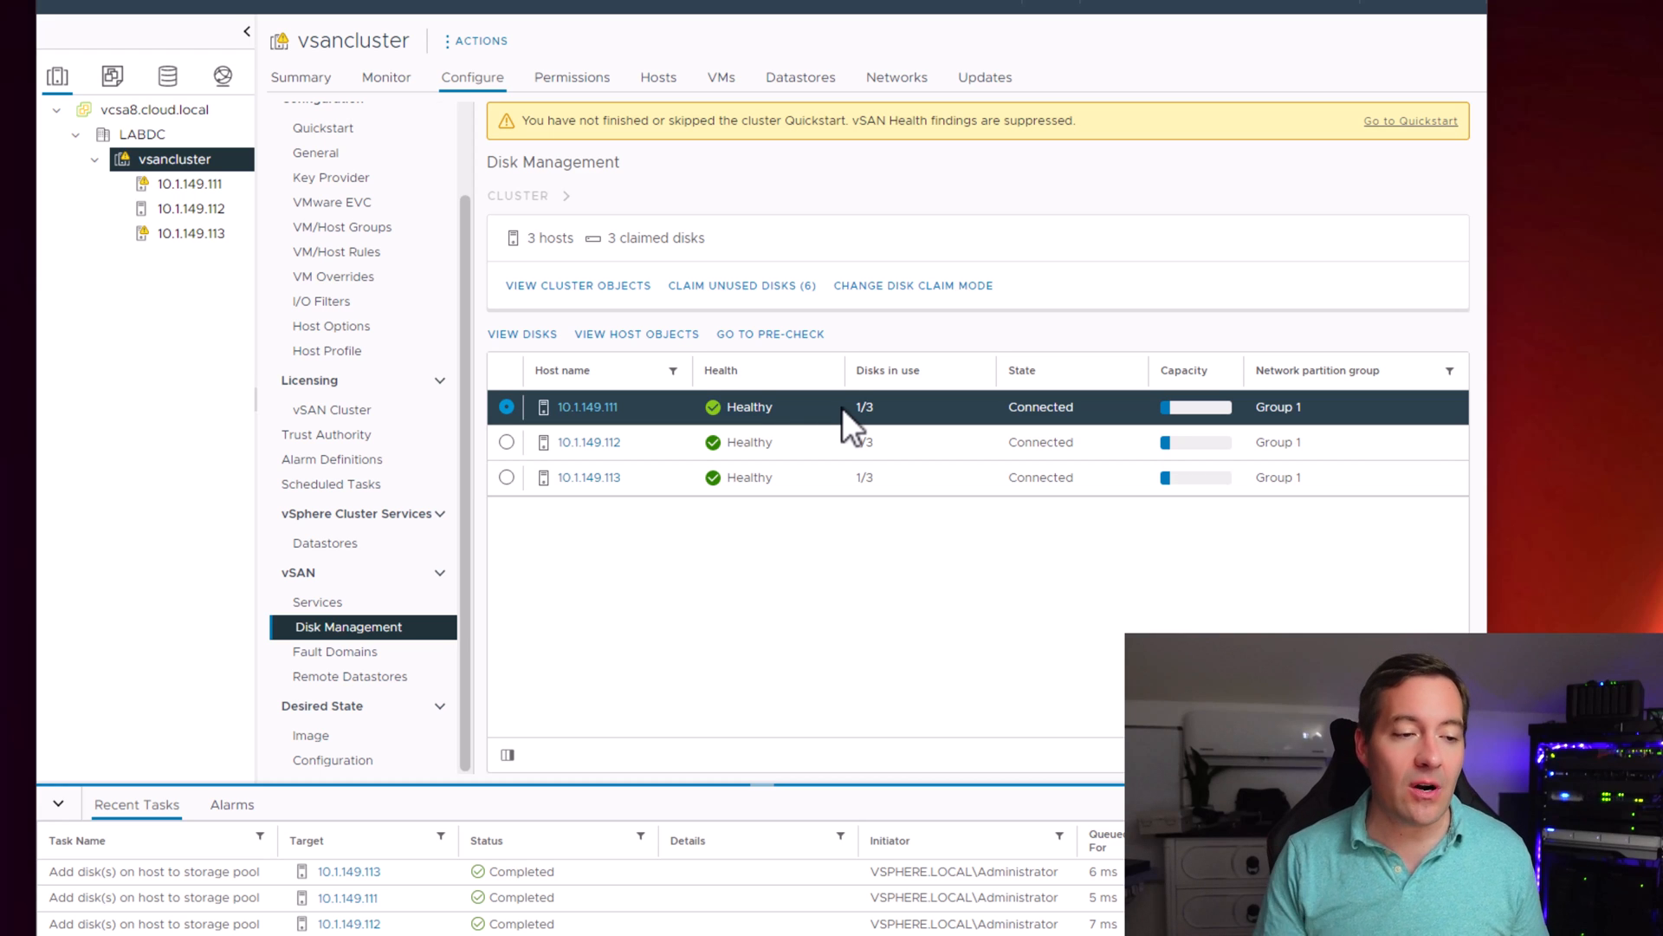
mouse_move(868, 486)
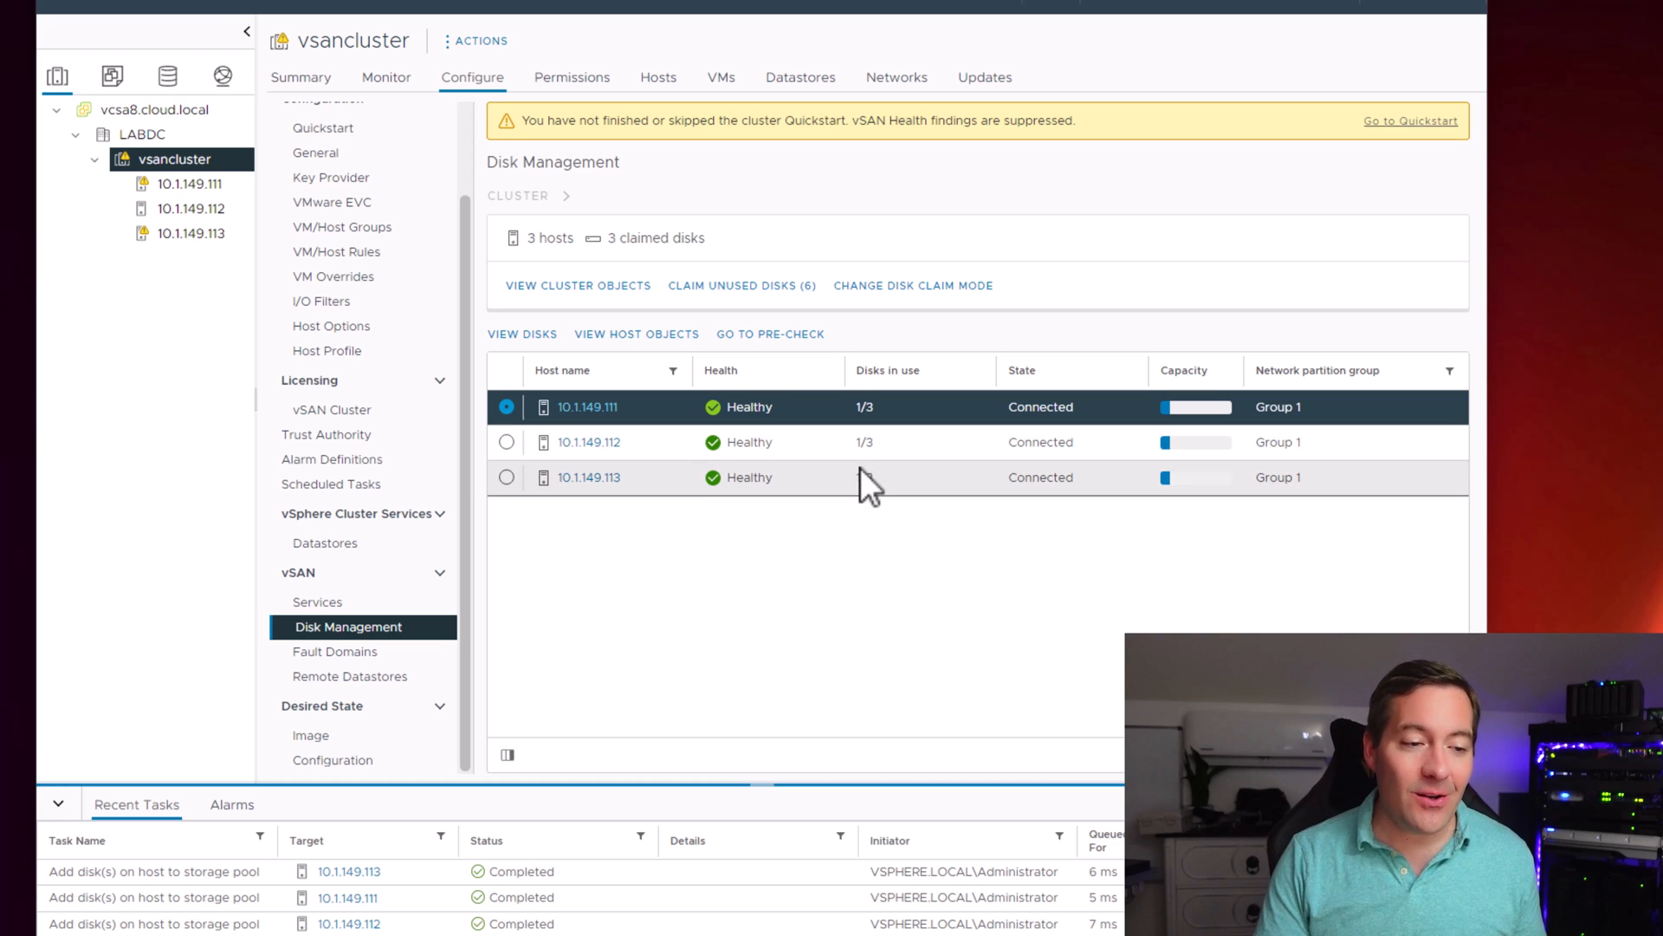
mouse_move(870, 441)
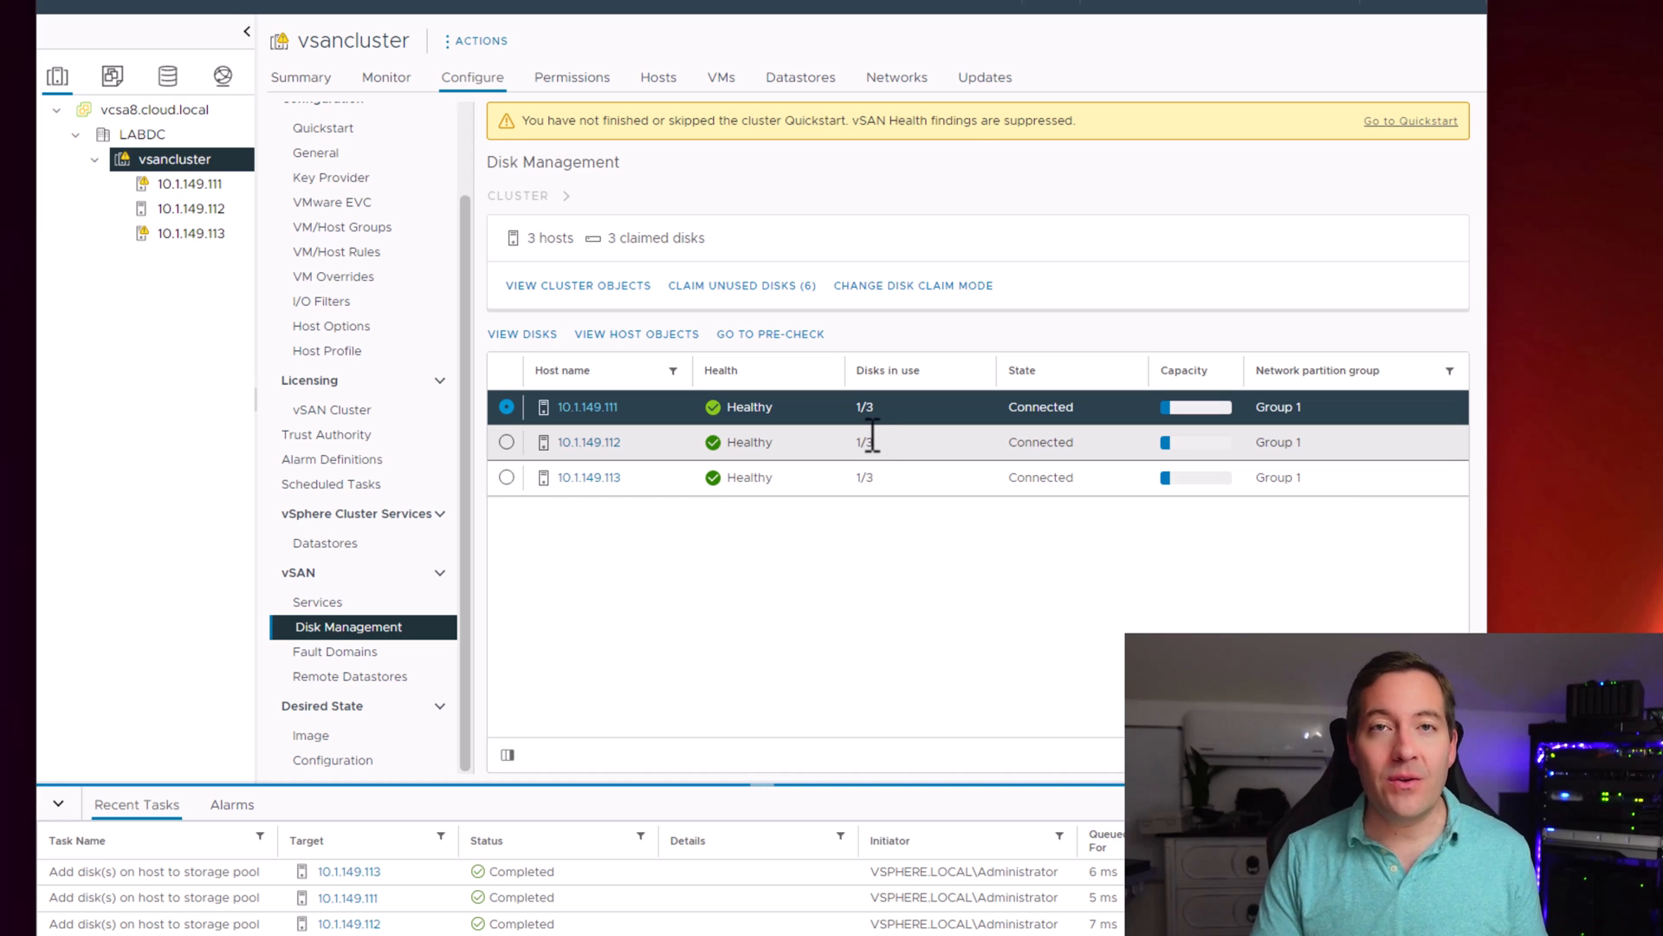
mouse_move(866, 454)
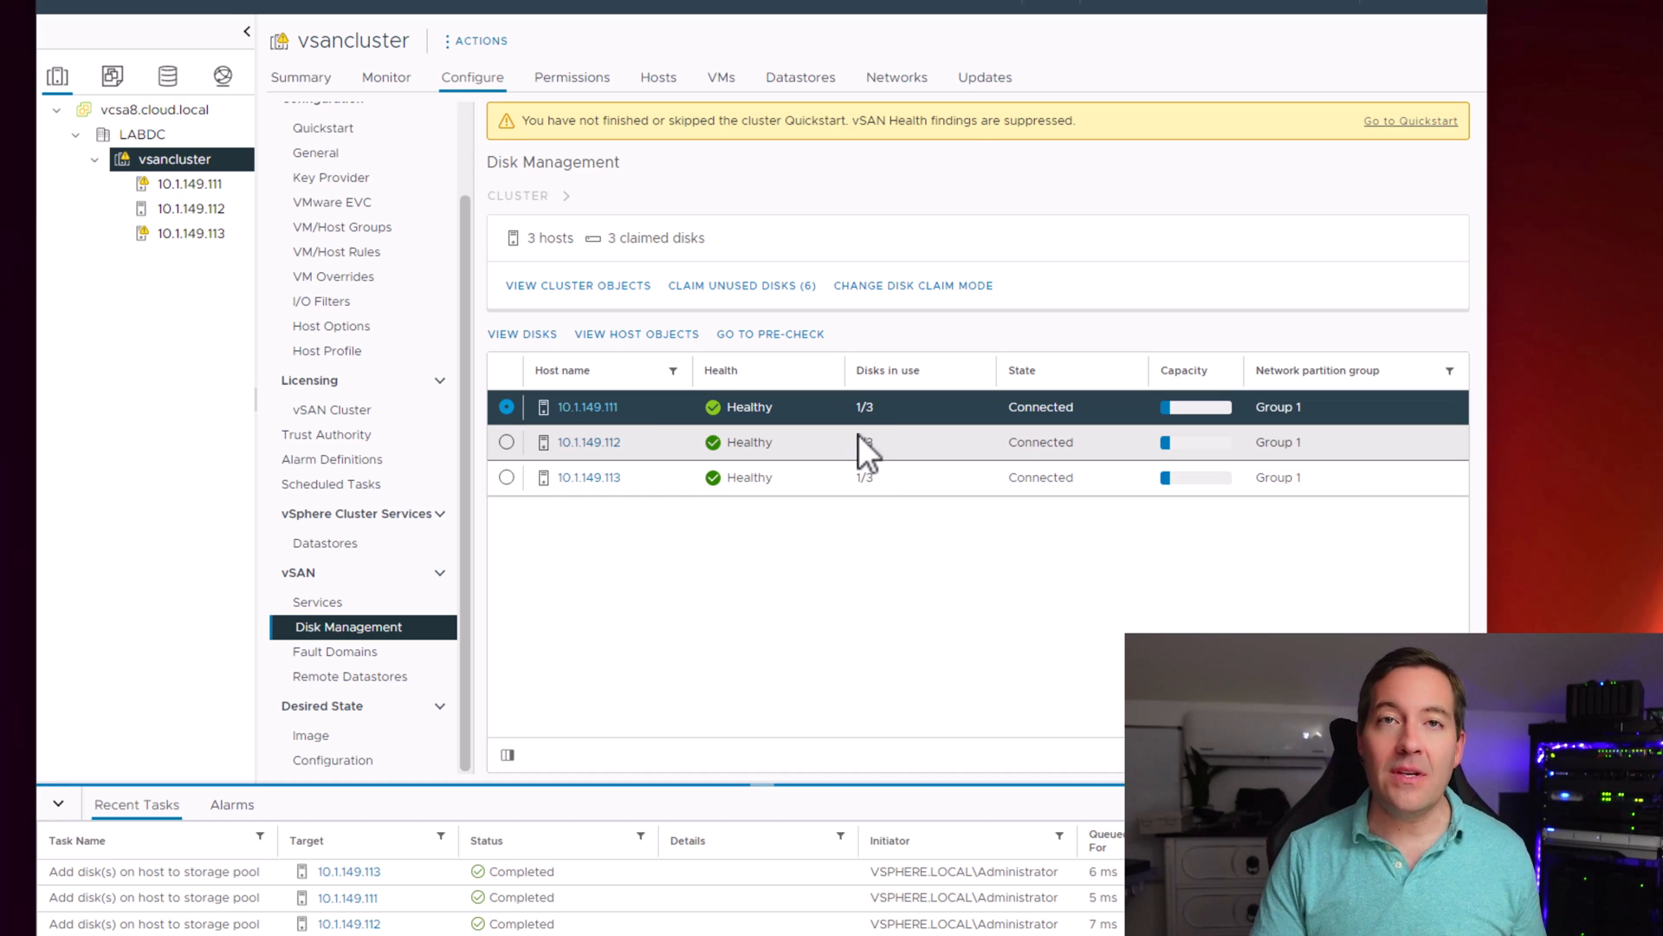
mouse_move(870, 435)
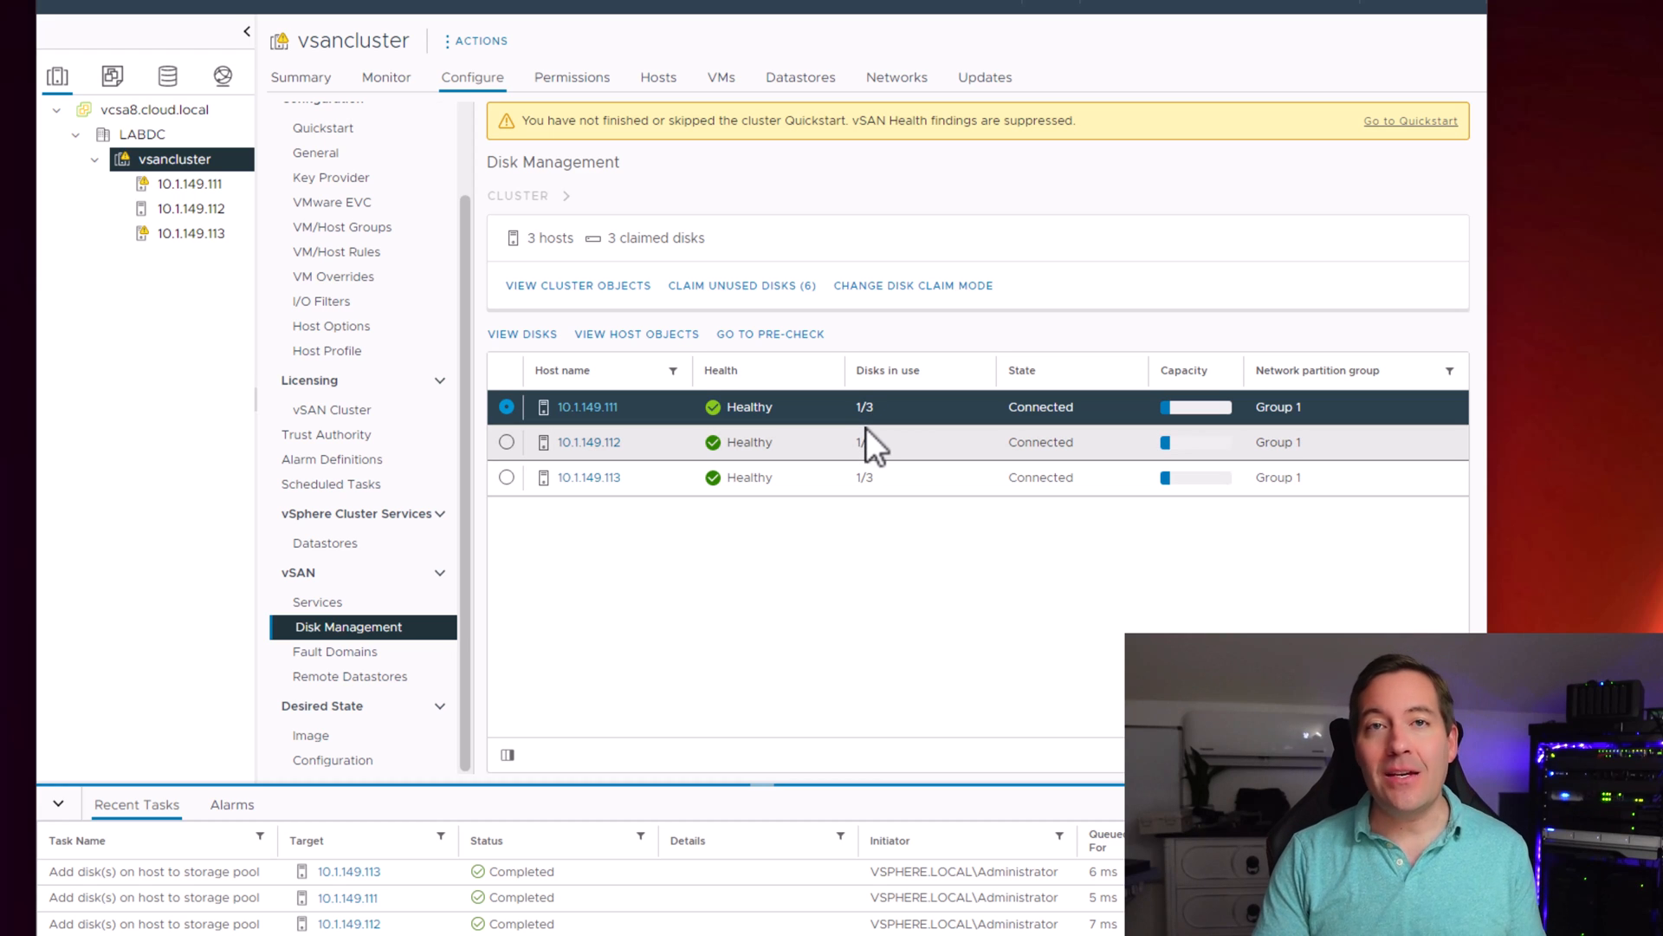
mouse_move(870, 441)
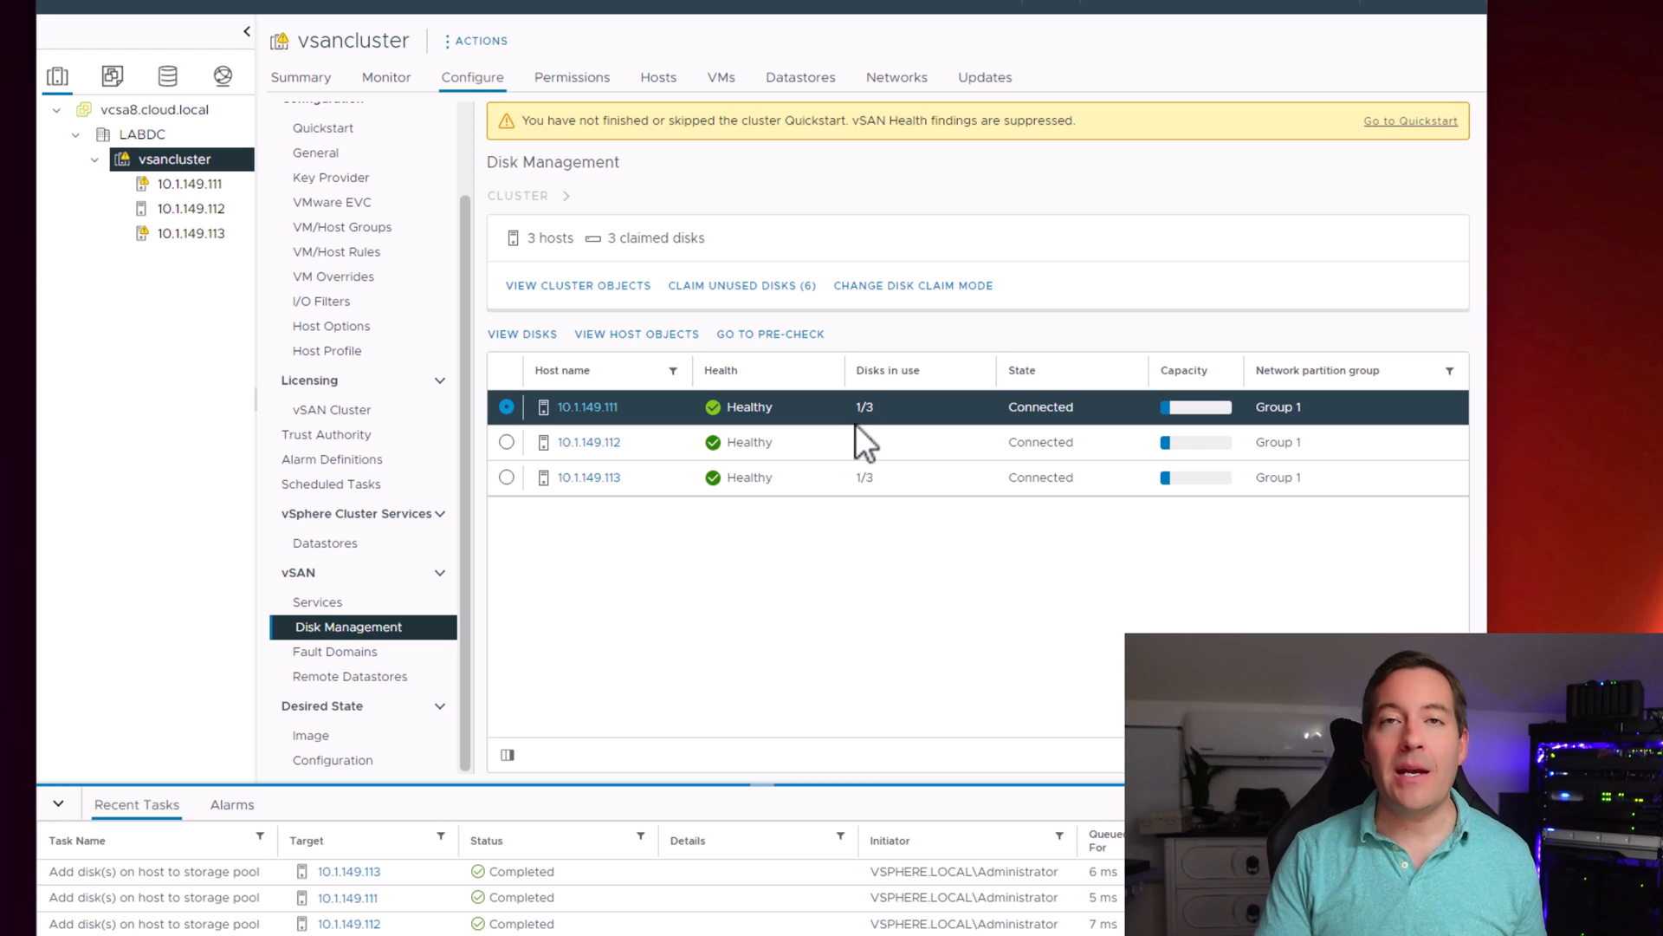